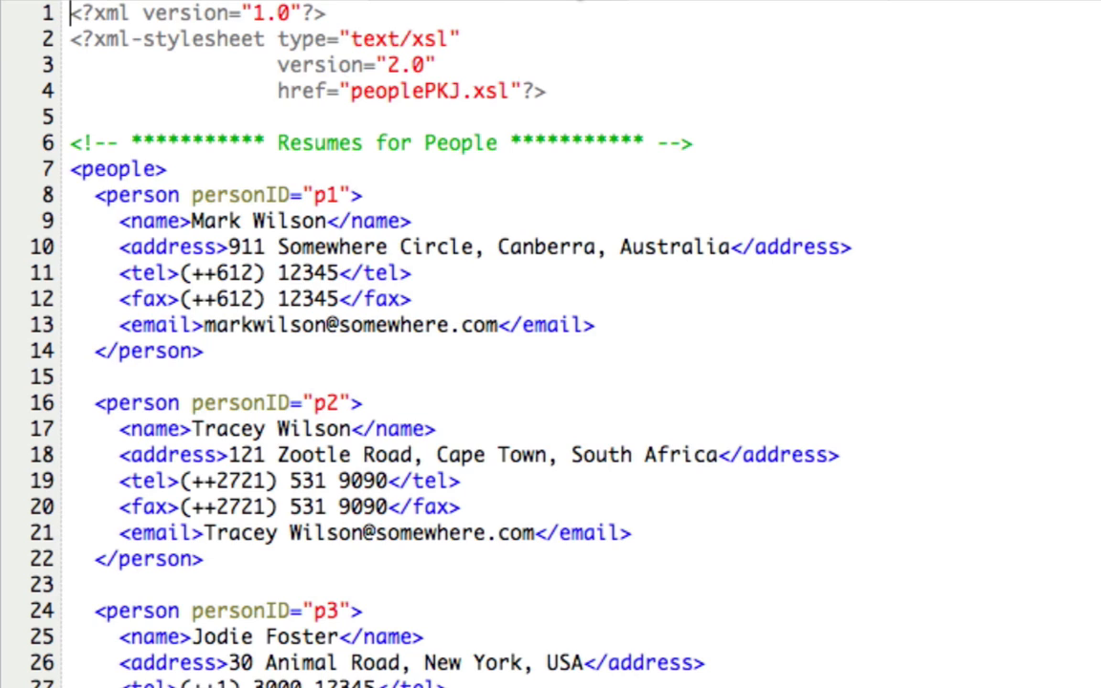
mouse_move(938, 85)
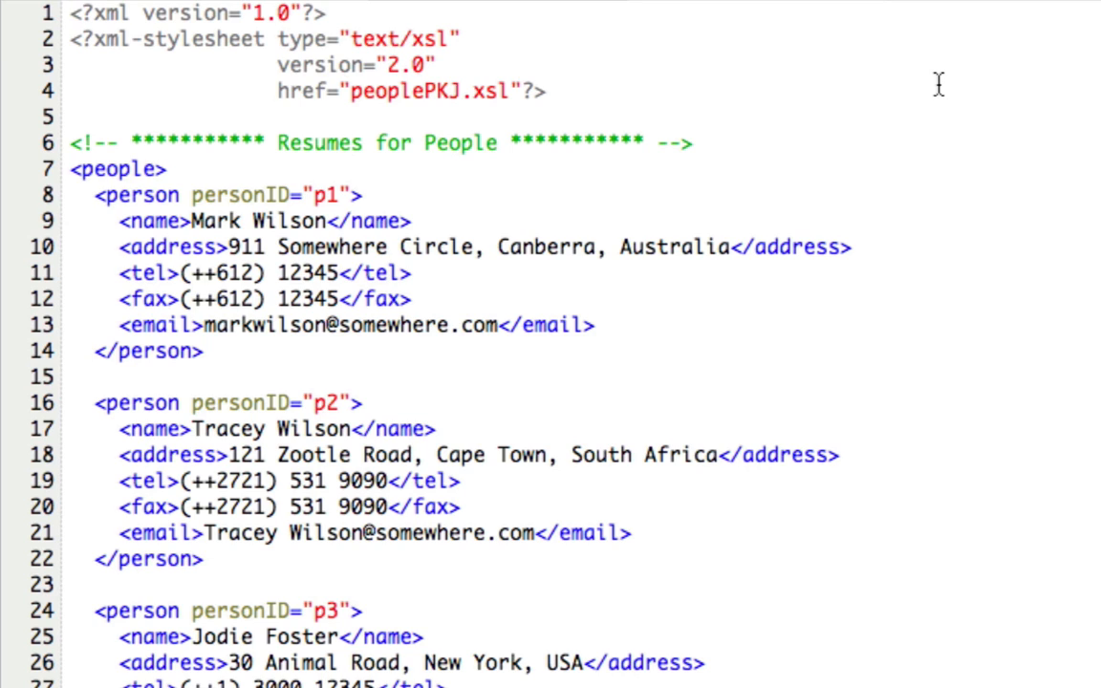
mouse_move(304, 68)
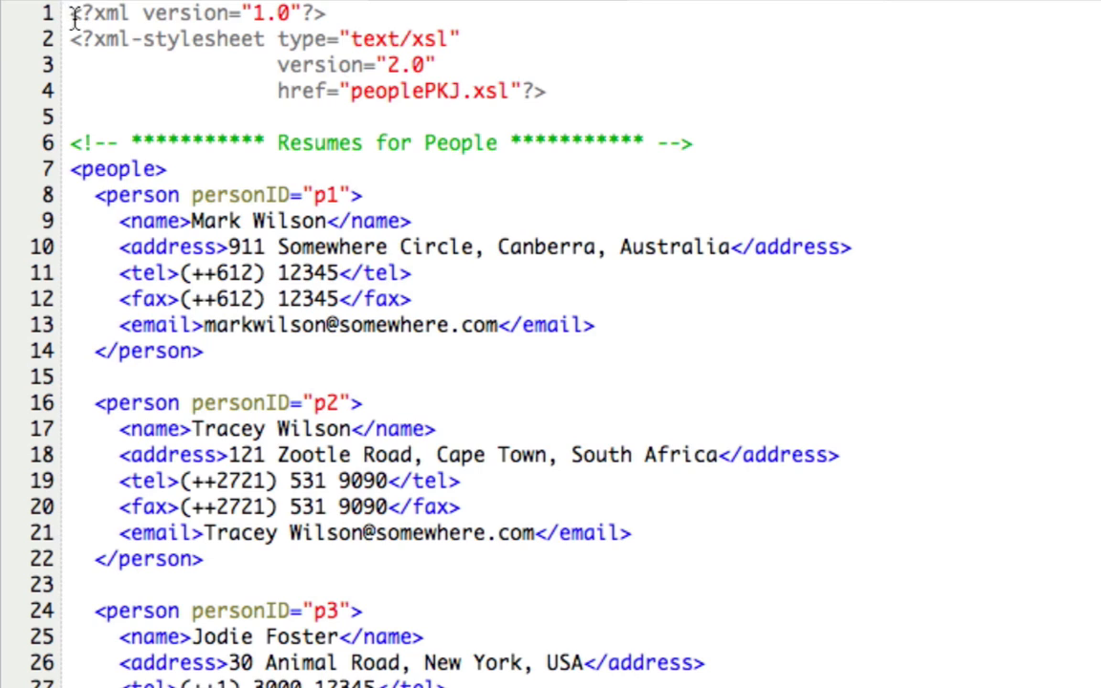
Highlight the stylesheet declaration, its attribute, the p1 person record, then the namespace line
triple_click(191, 13)
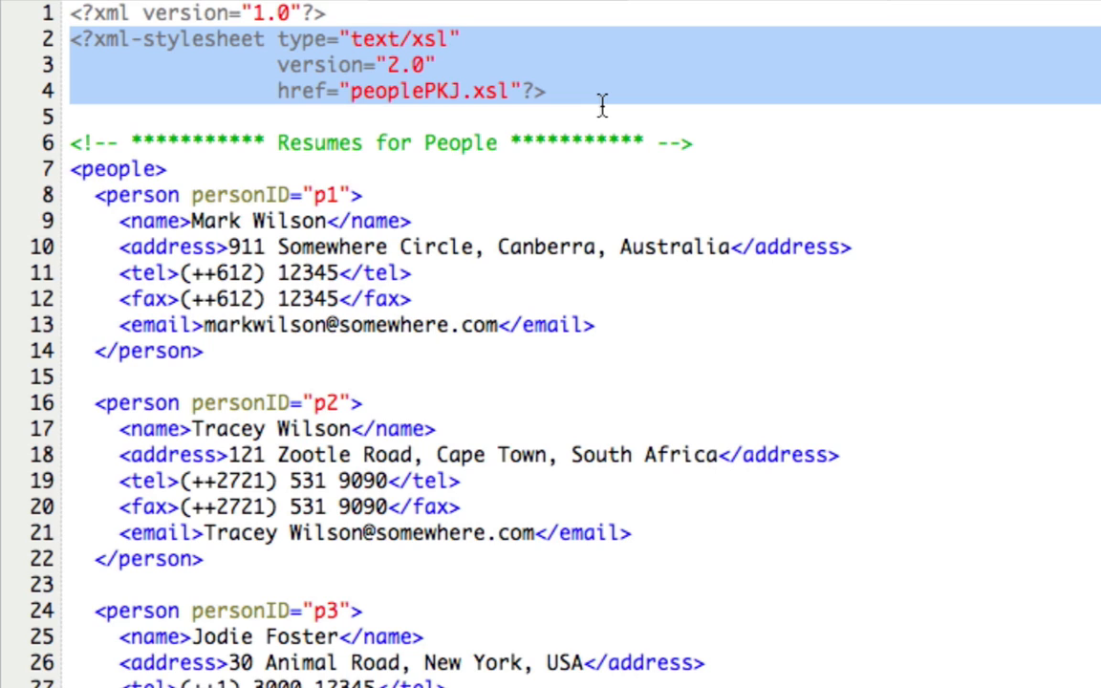
click(301, 68)
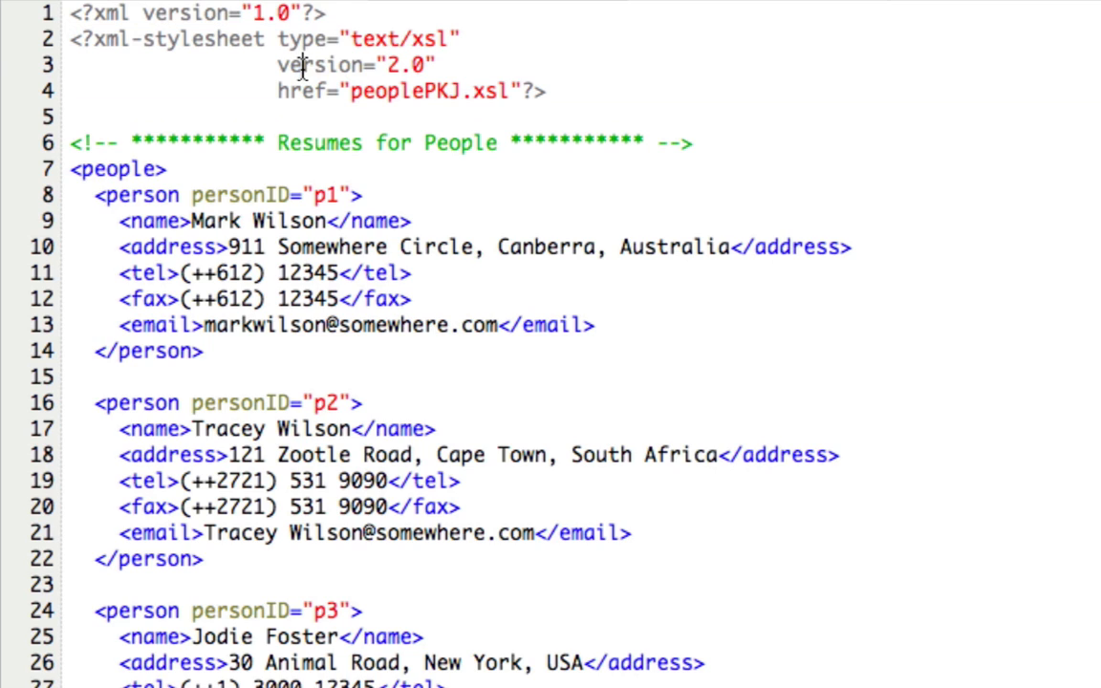
mouse_move(335, 40)
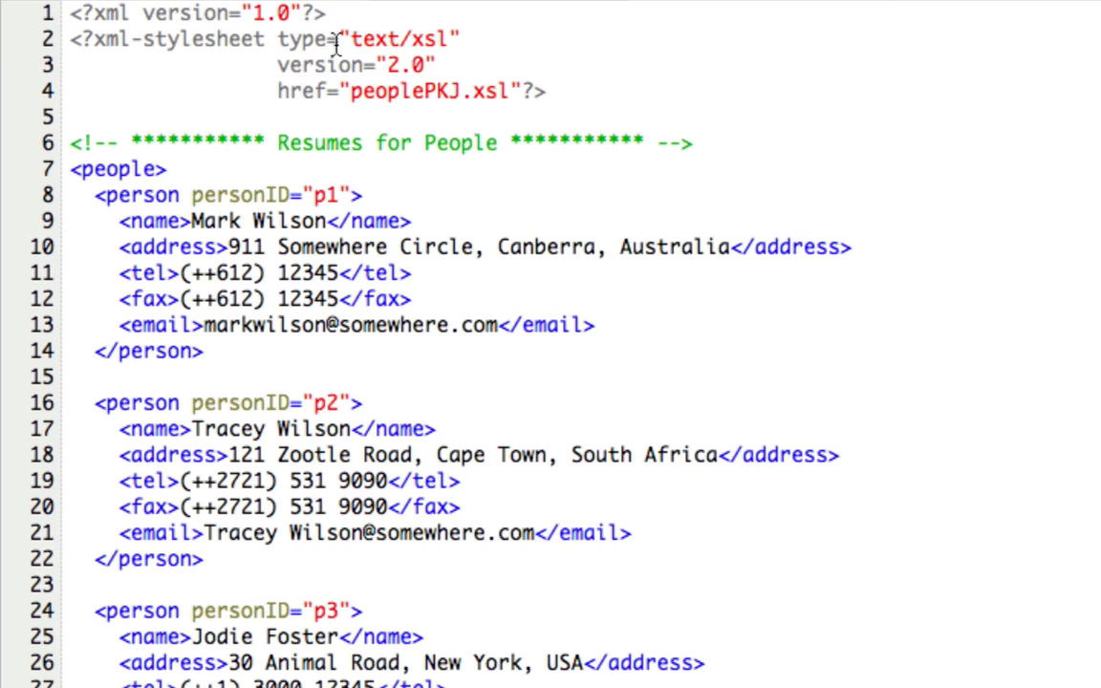
double_click(406, 39)
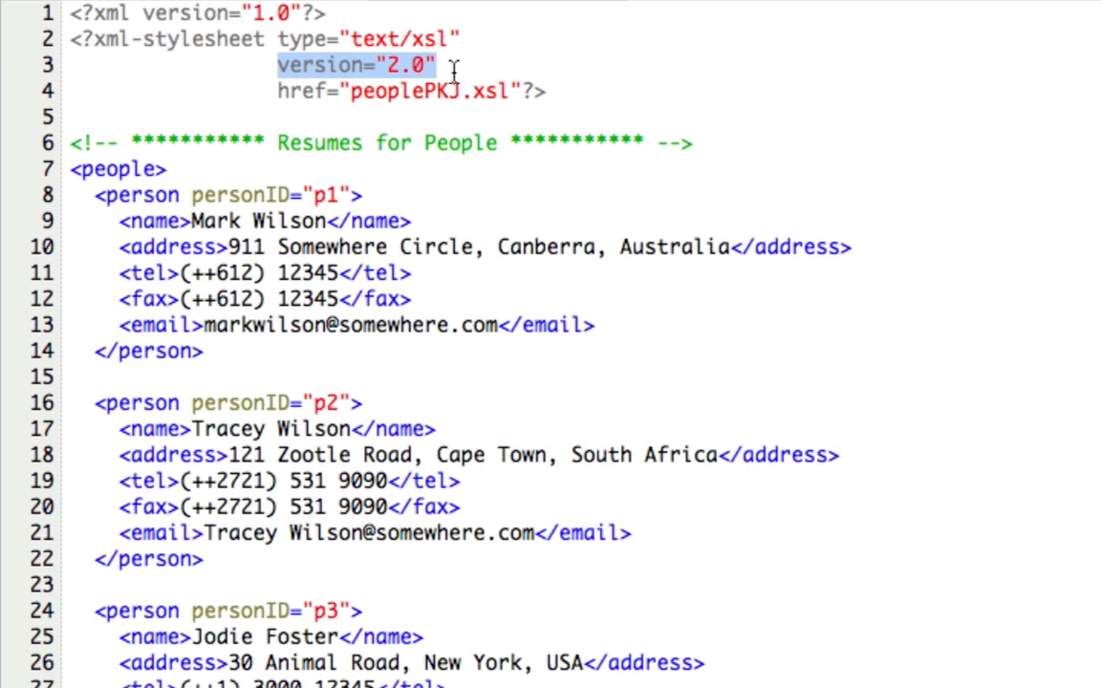
mouse_move(273, 91)
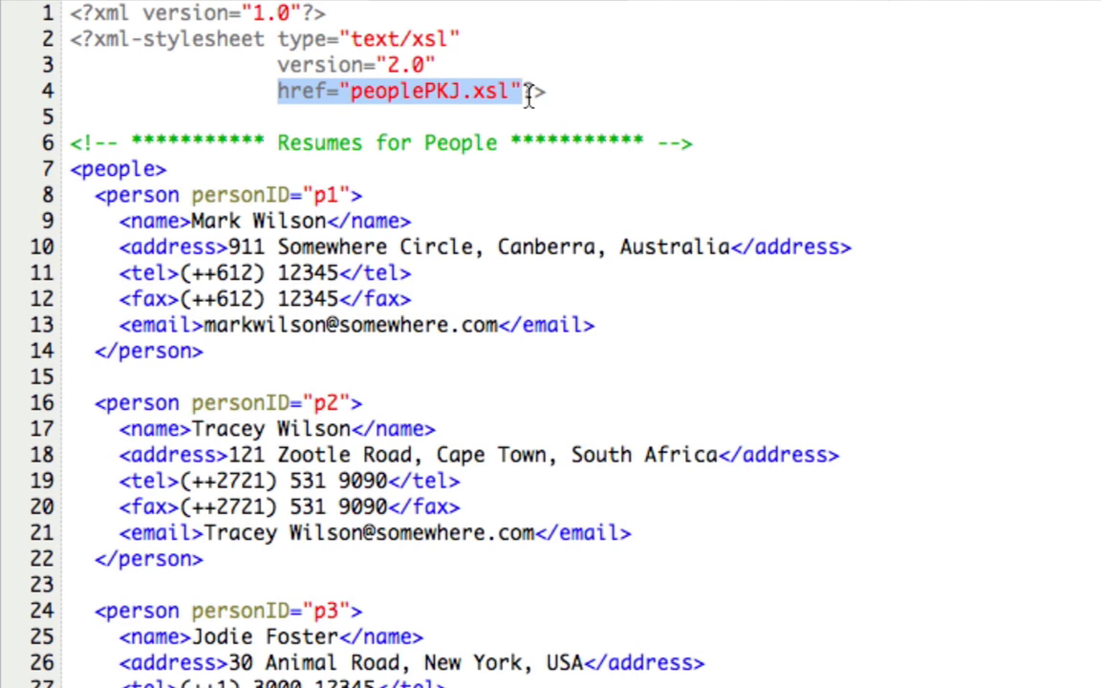
mouse_move(695, 132)
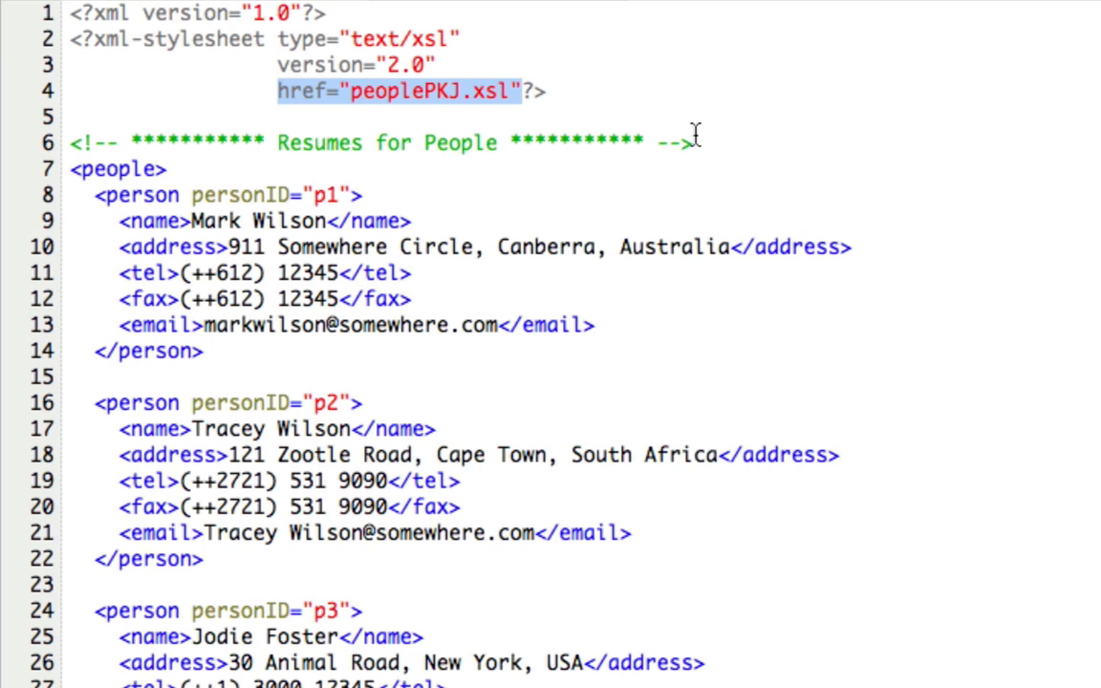
mouse_move(700, 144)
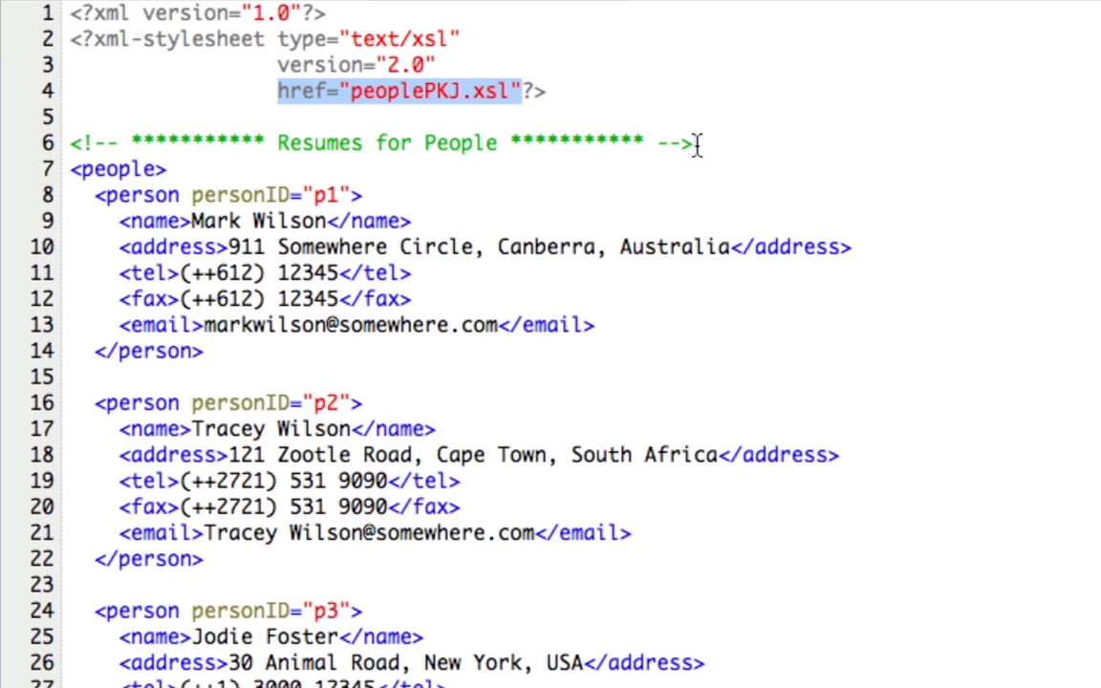
mouse_move(292, 182)
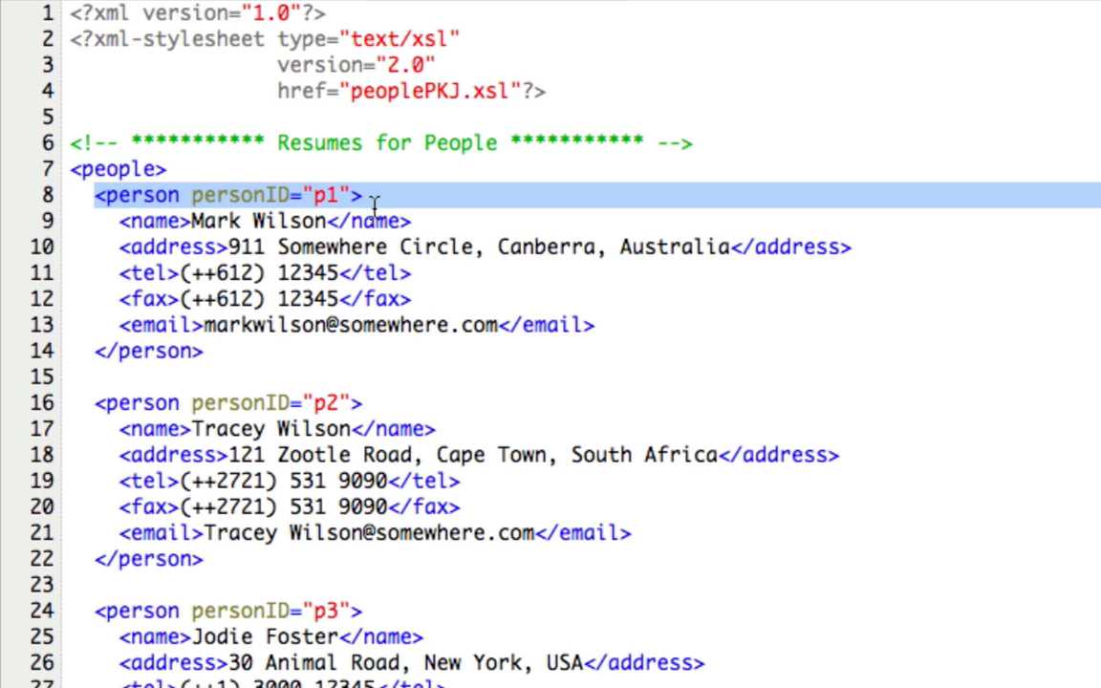
drag(373, 195, 414, 351)
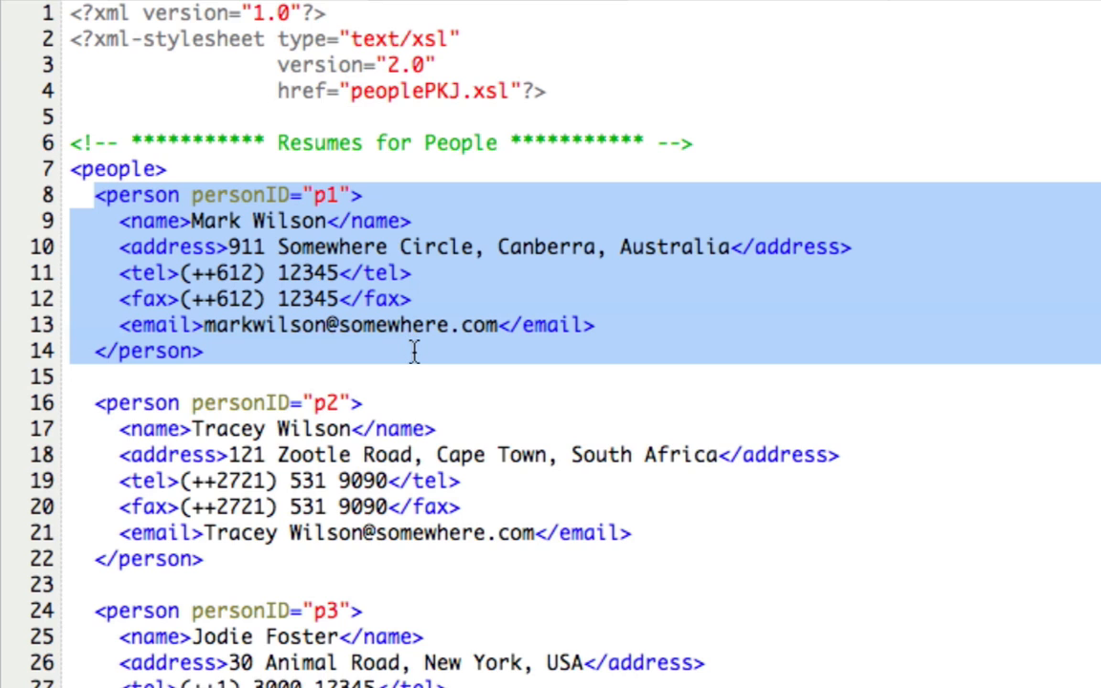
mouse_move(132, 382)
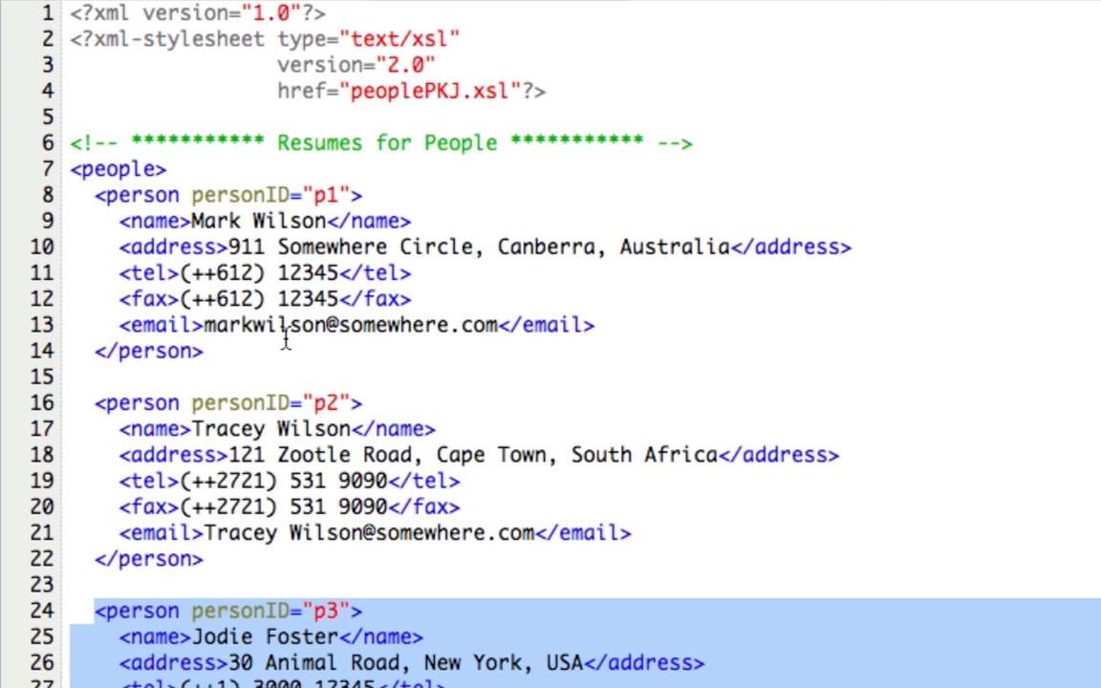
mouse_move(110, 217)
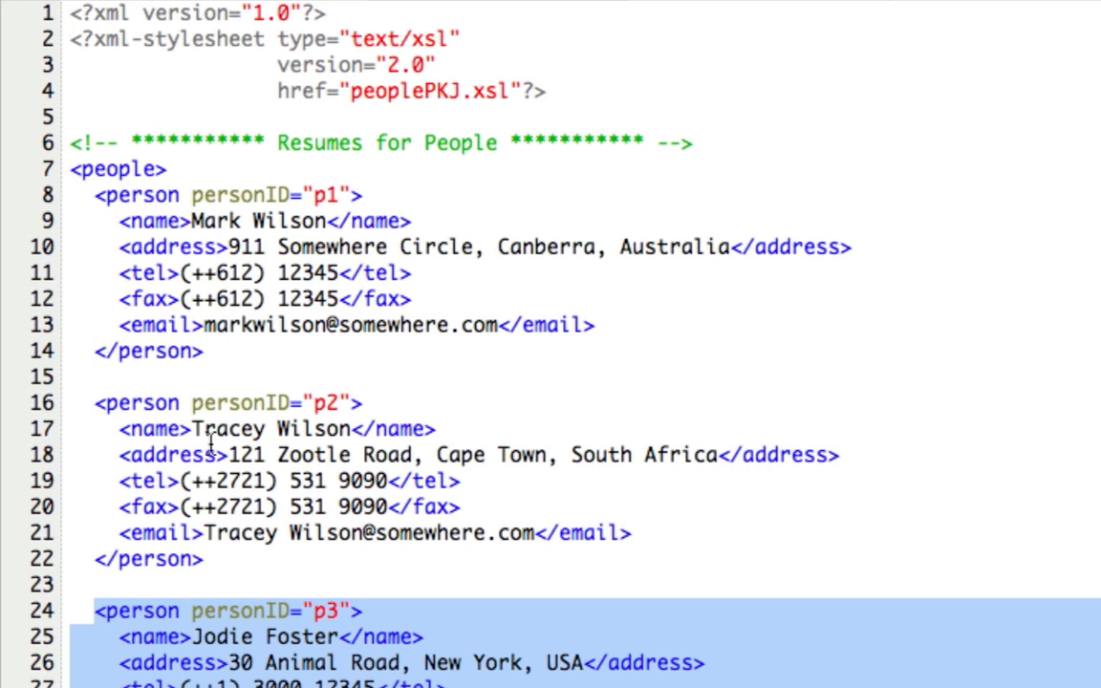
mouse_move(755, 669)
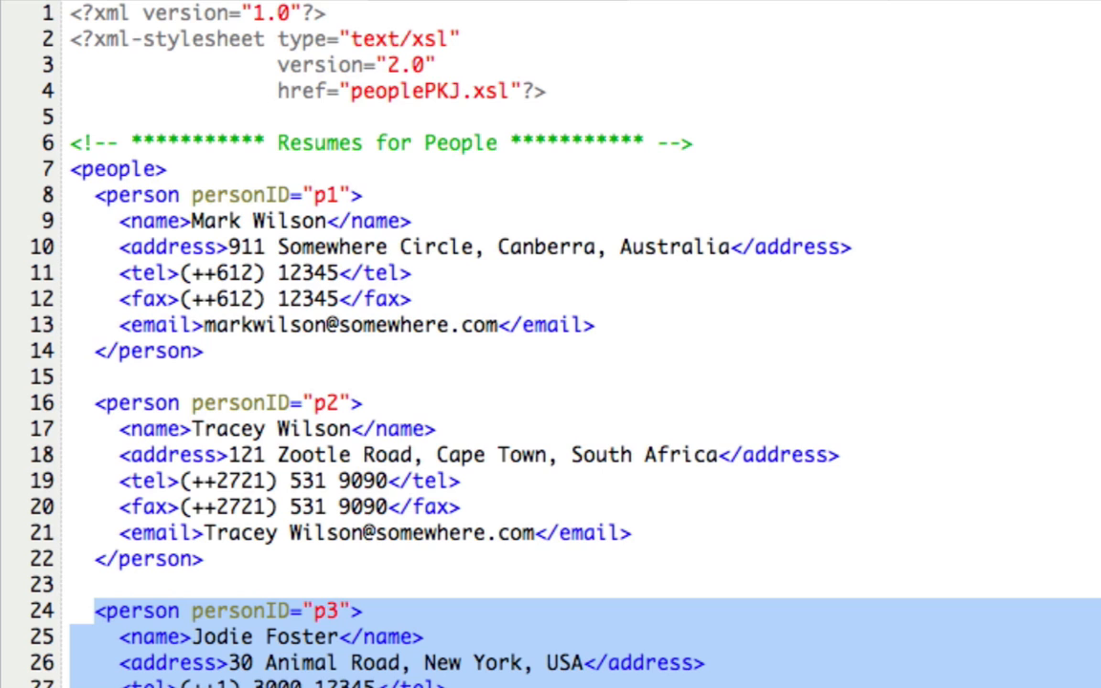
mouse_move(724, 5)
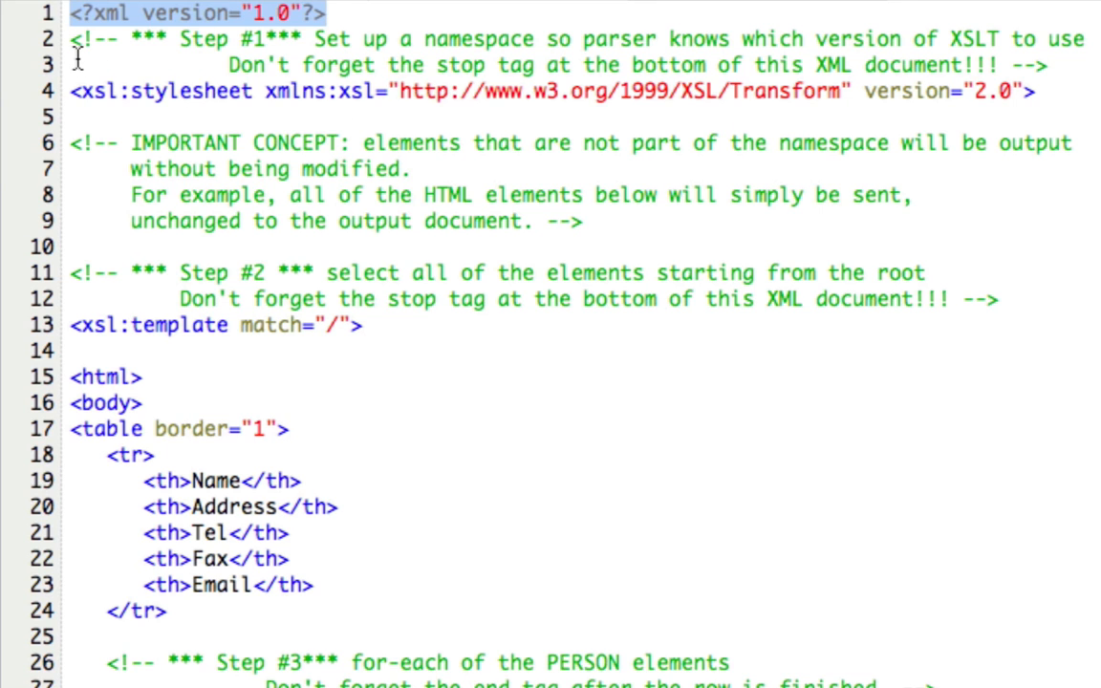
drag(76, 38, 420, 65)
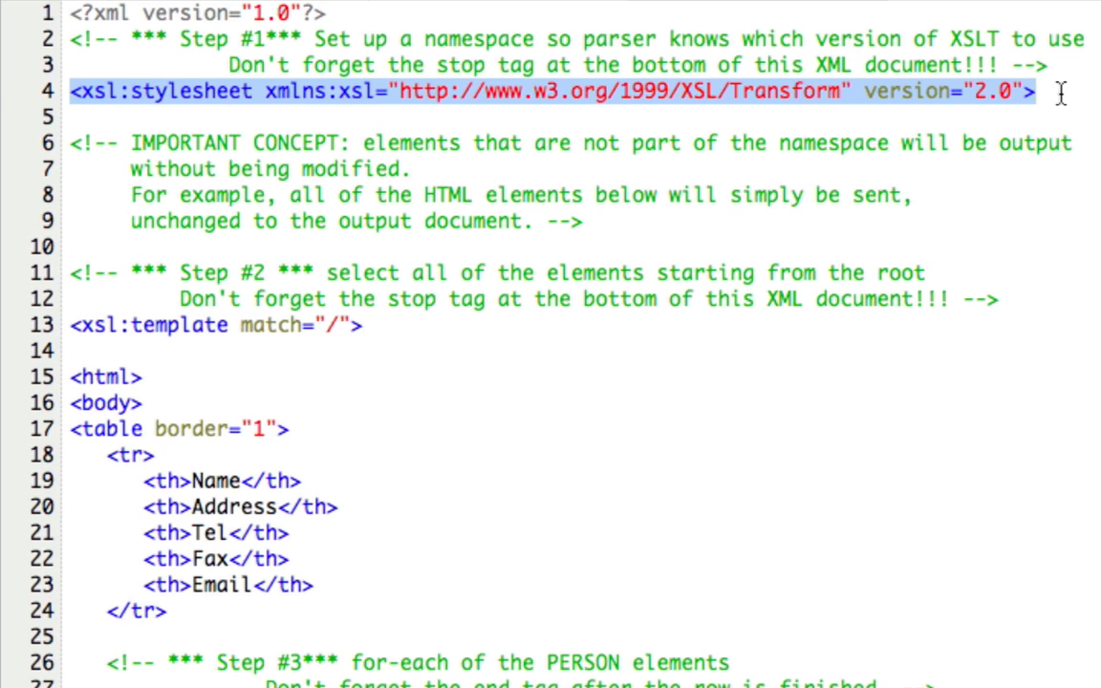
mouse_move(966, 117)
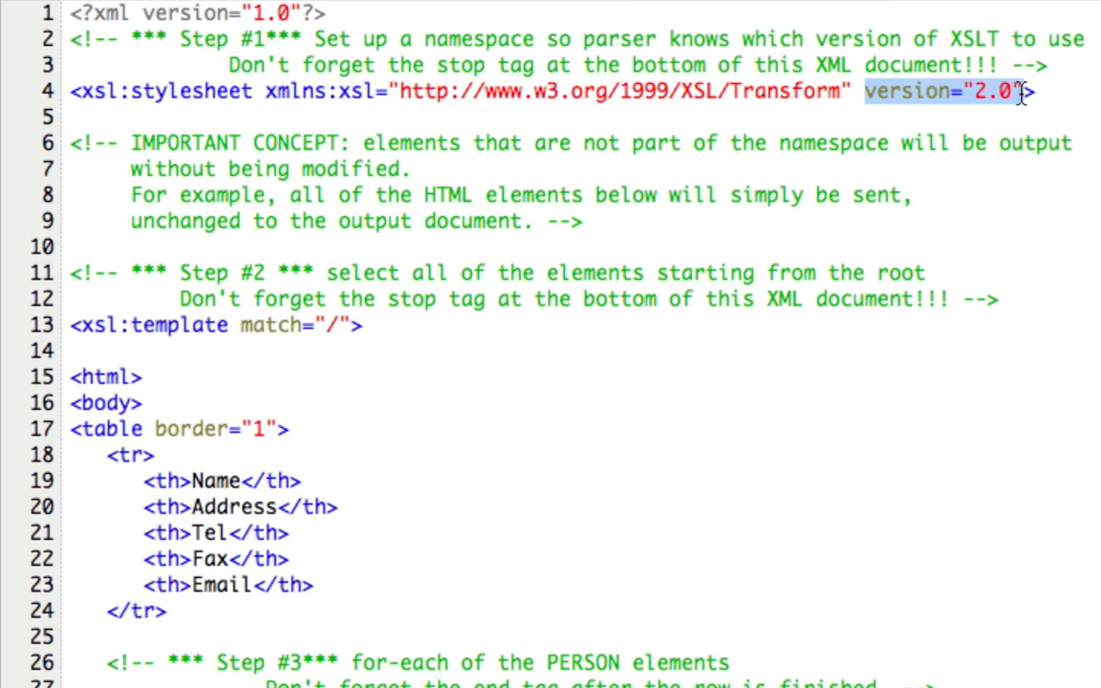
mouse_move(1017, 166)
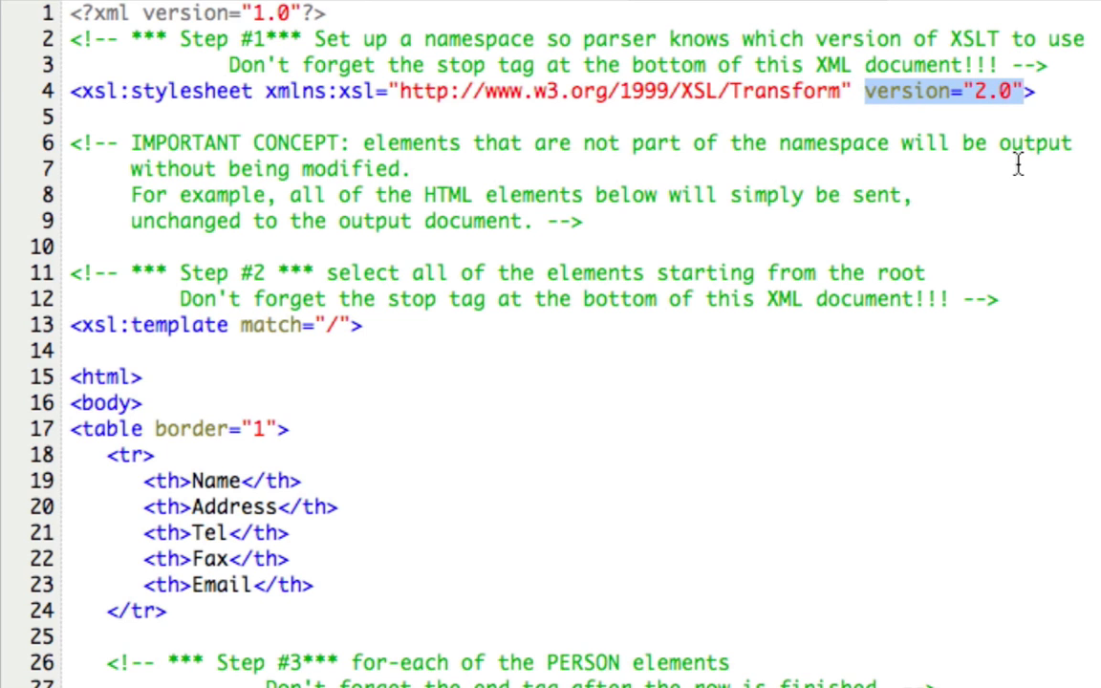
mouse_move(220, 209)
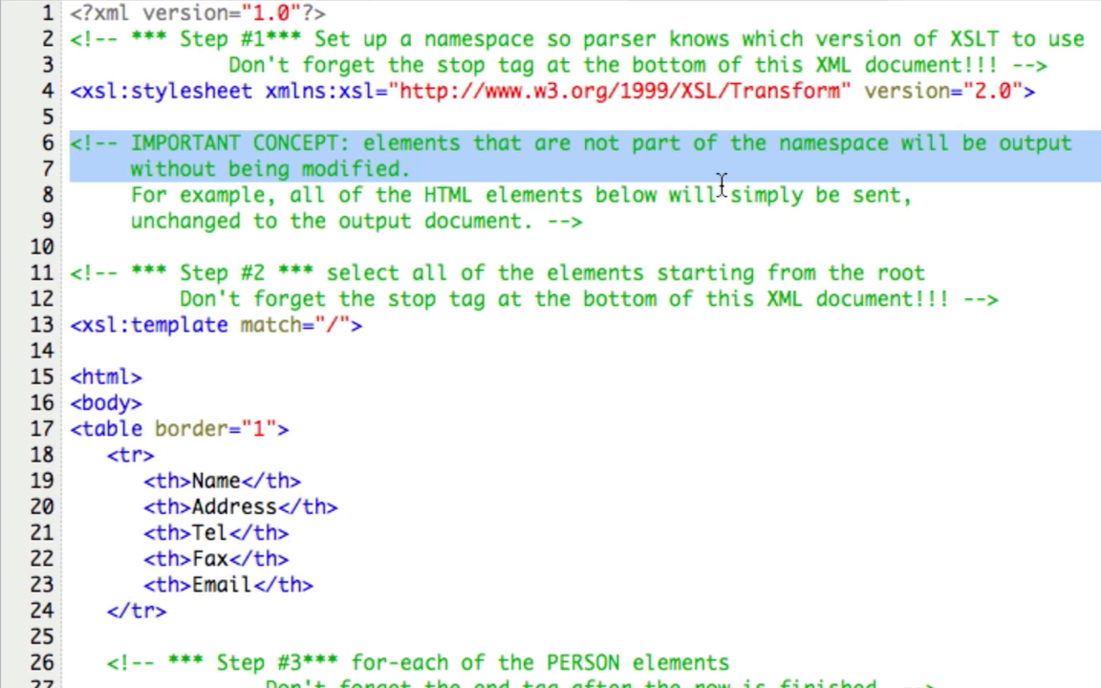
drag(721, 182, 835, 237)
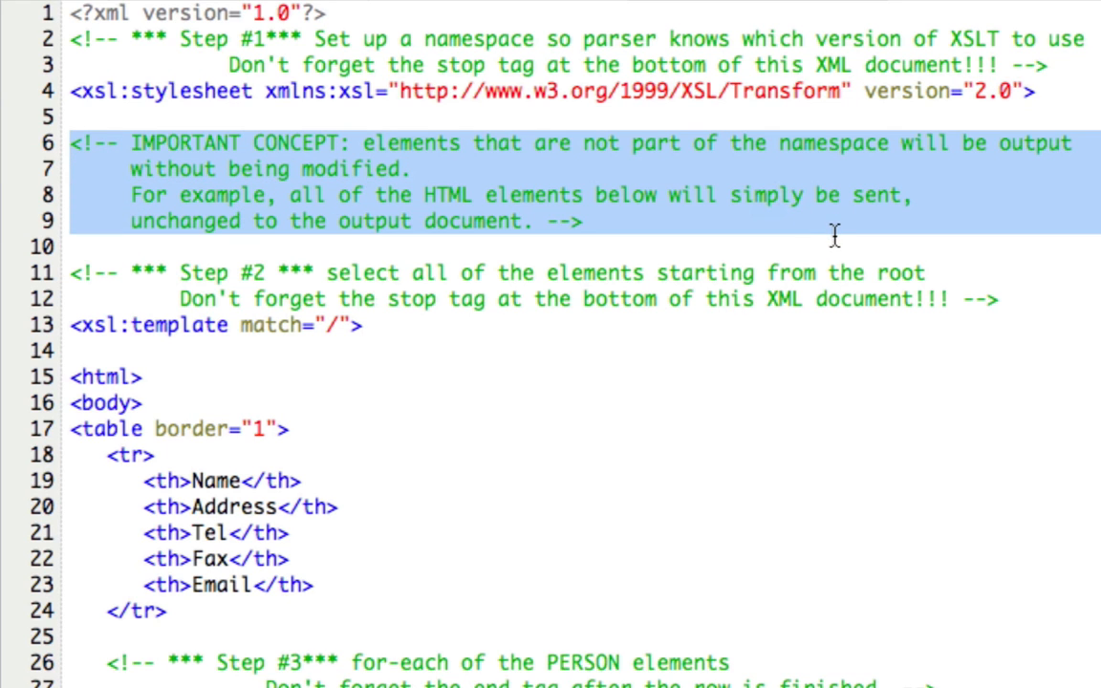
mouse_move(835, 410)
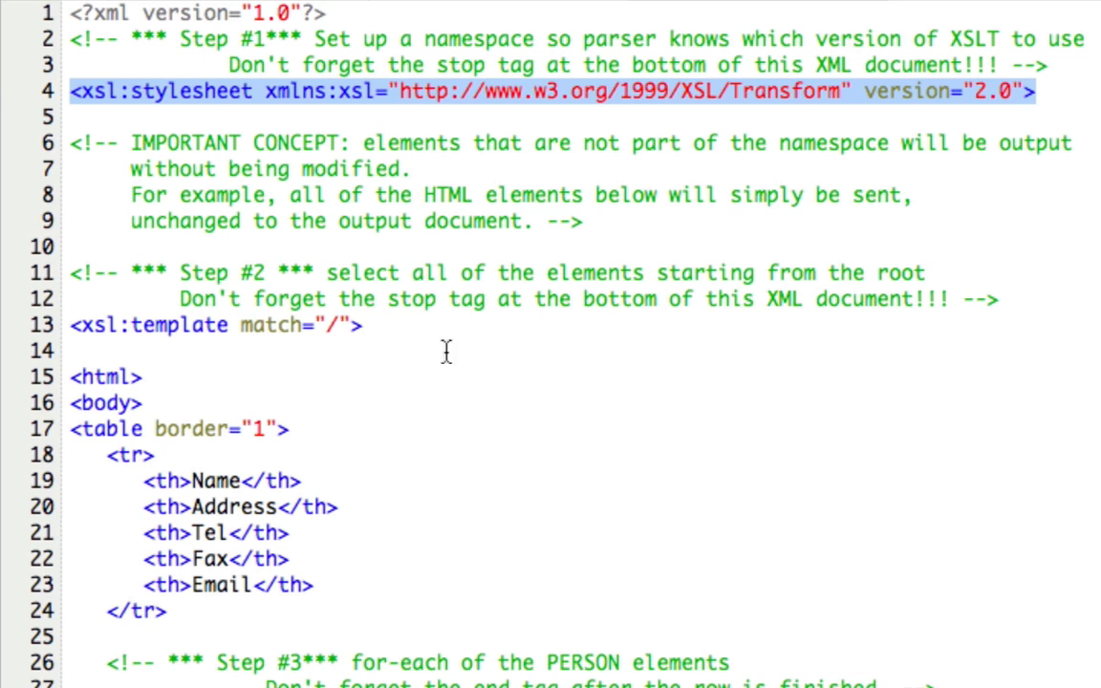
mouse_move(407, 325)
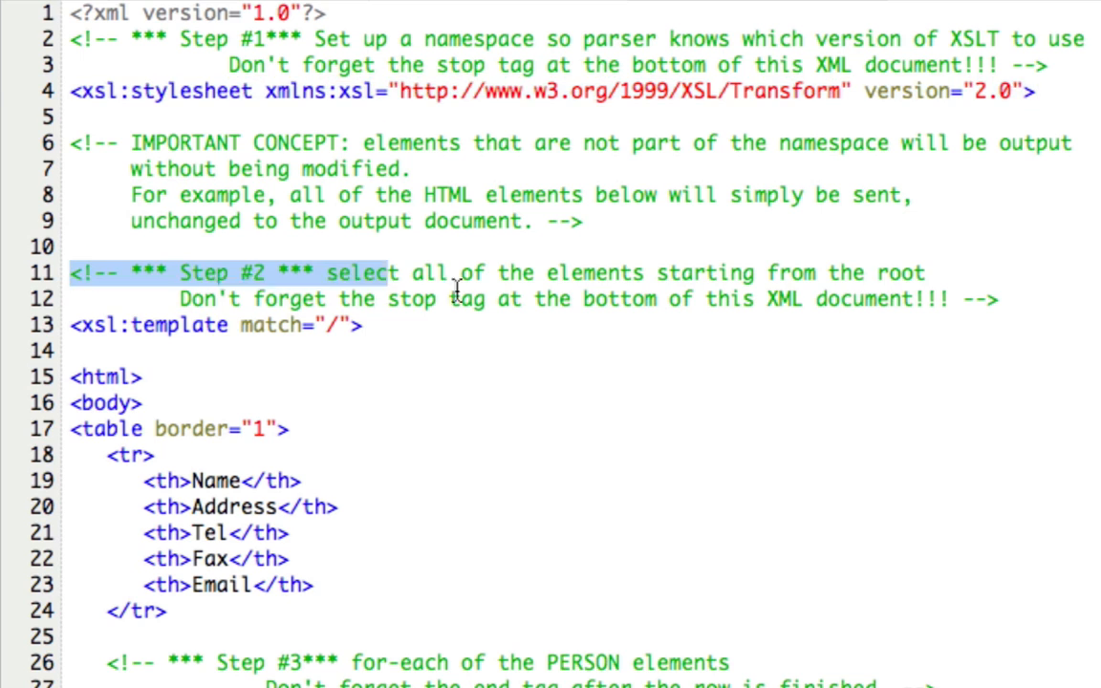
drag(68, 273, 999, 299)
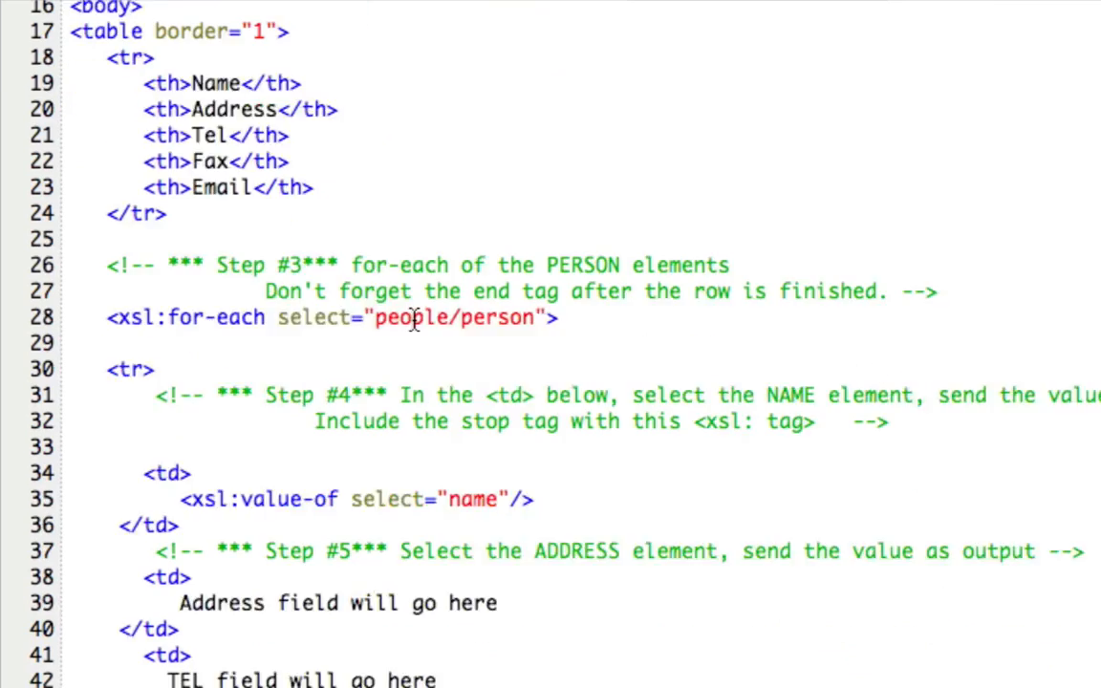
scroll(down, 3)
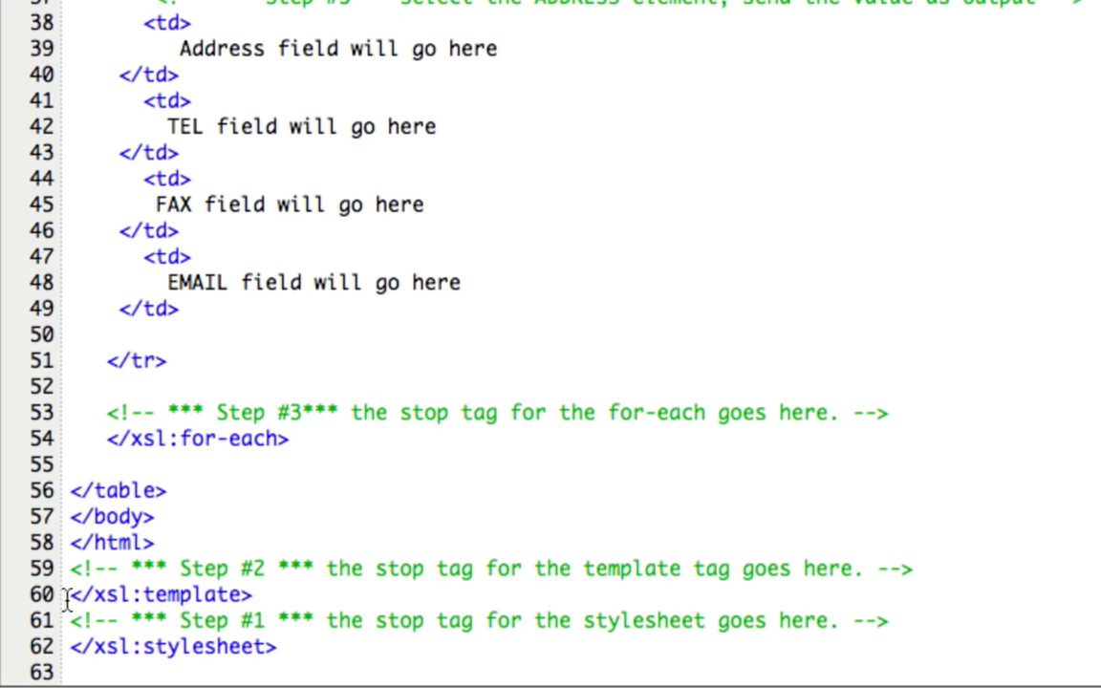
double_click(153, 595)
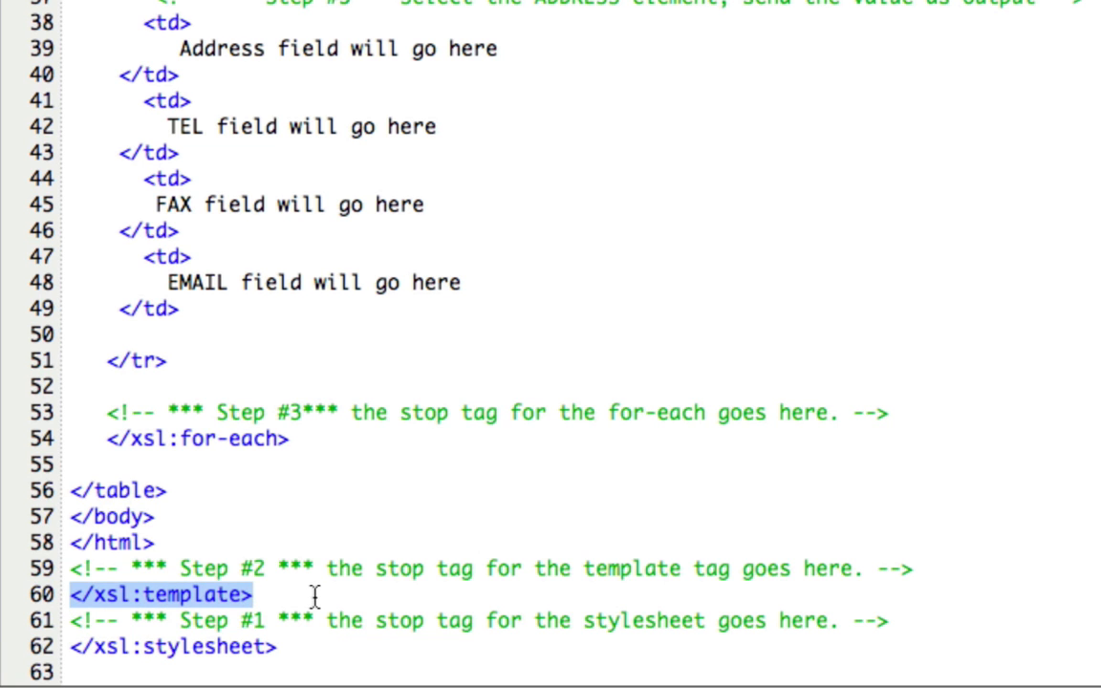
double_click(162, 644)
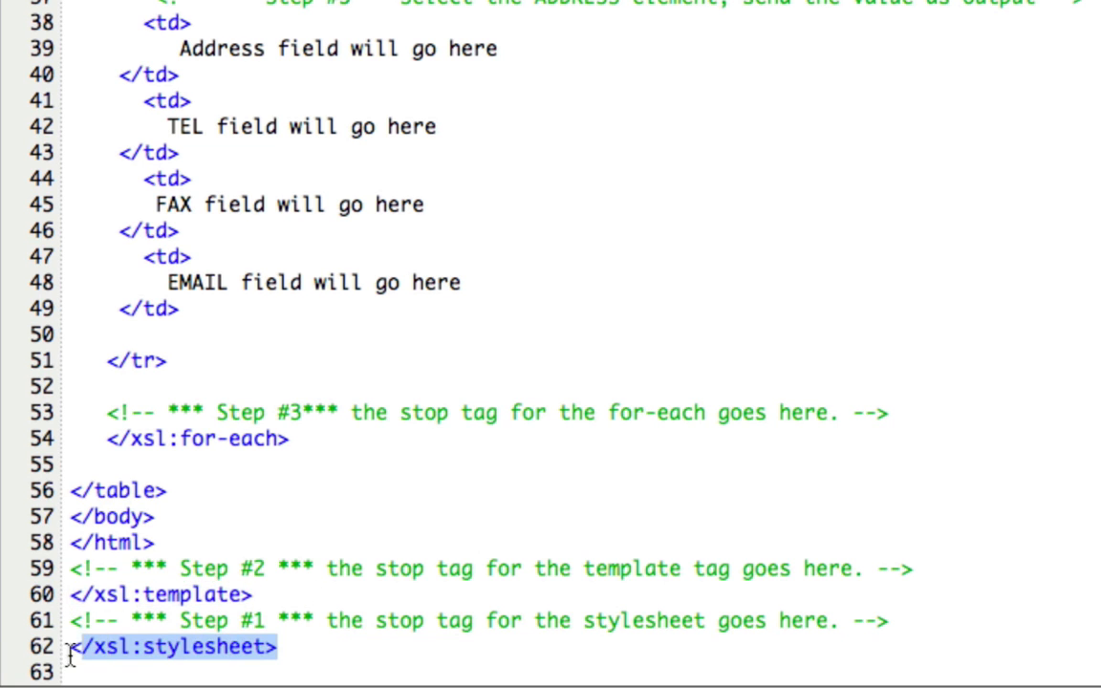
scroll(up, 3)
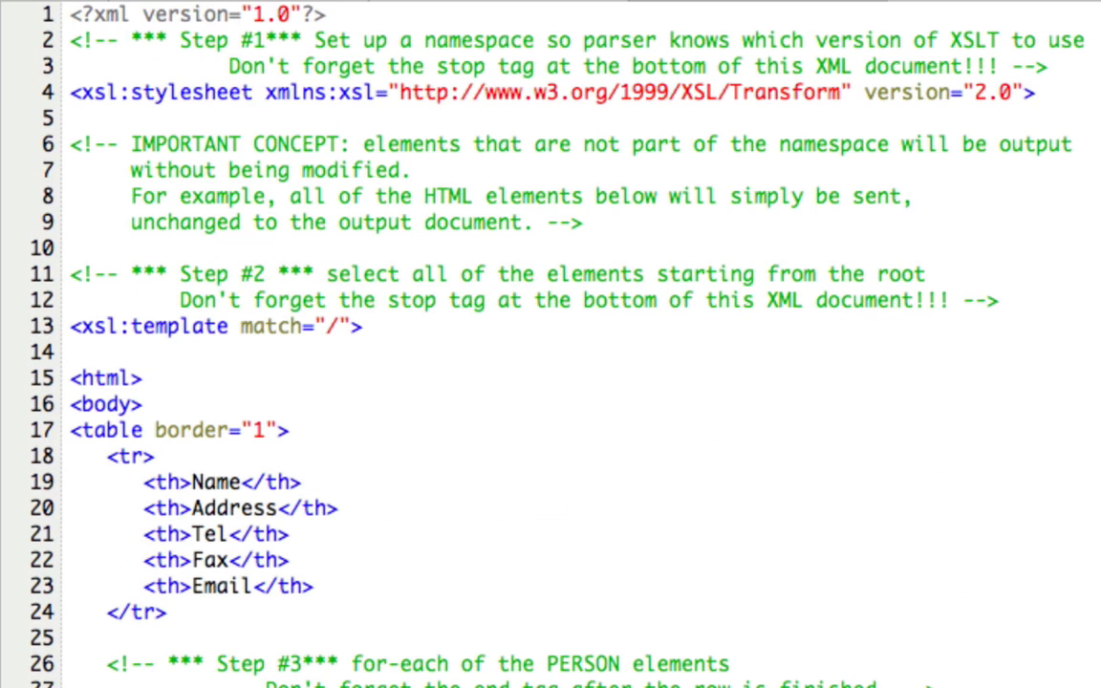
mouse_move(59, 113)
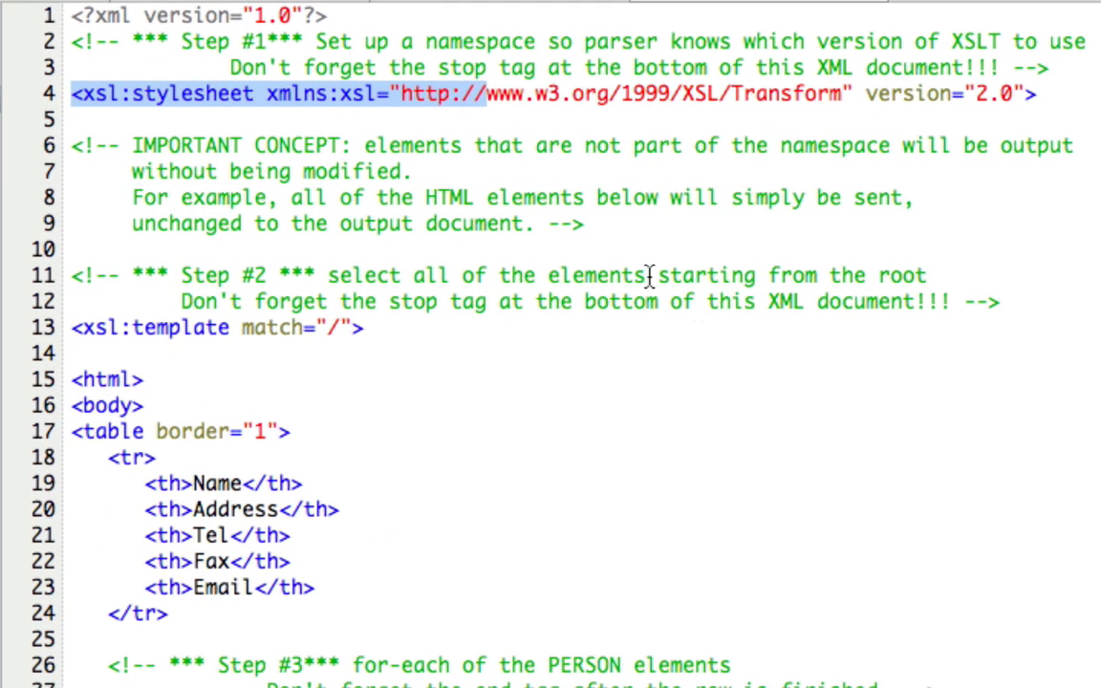
mouse_move(577, 163)
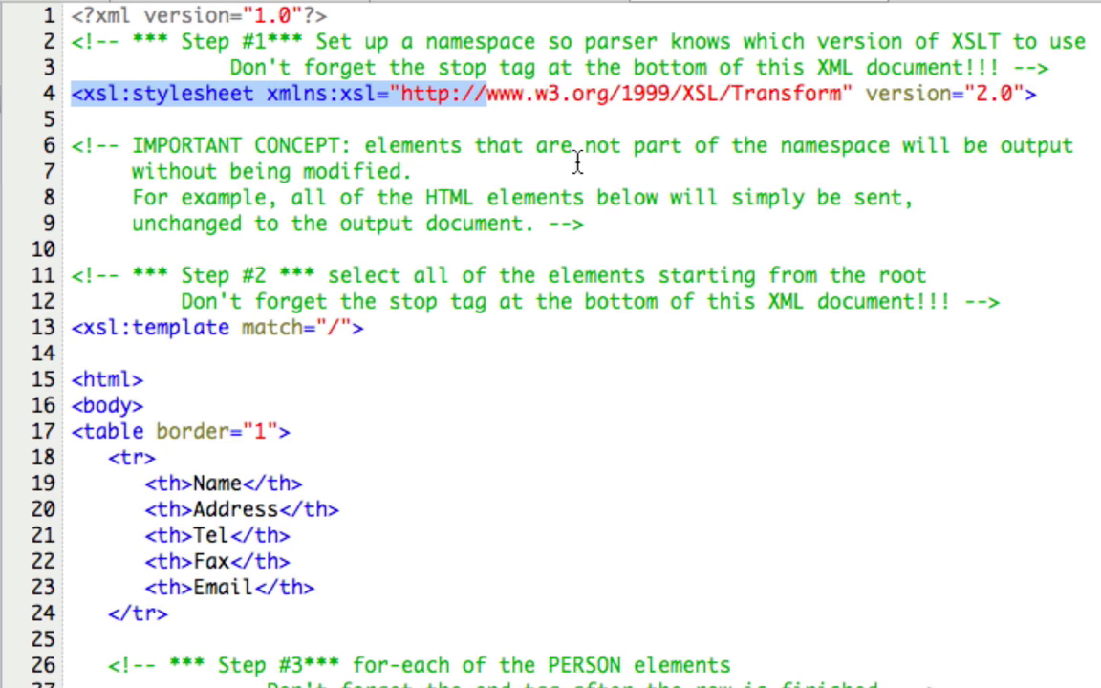
mouse_move(298, 145)
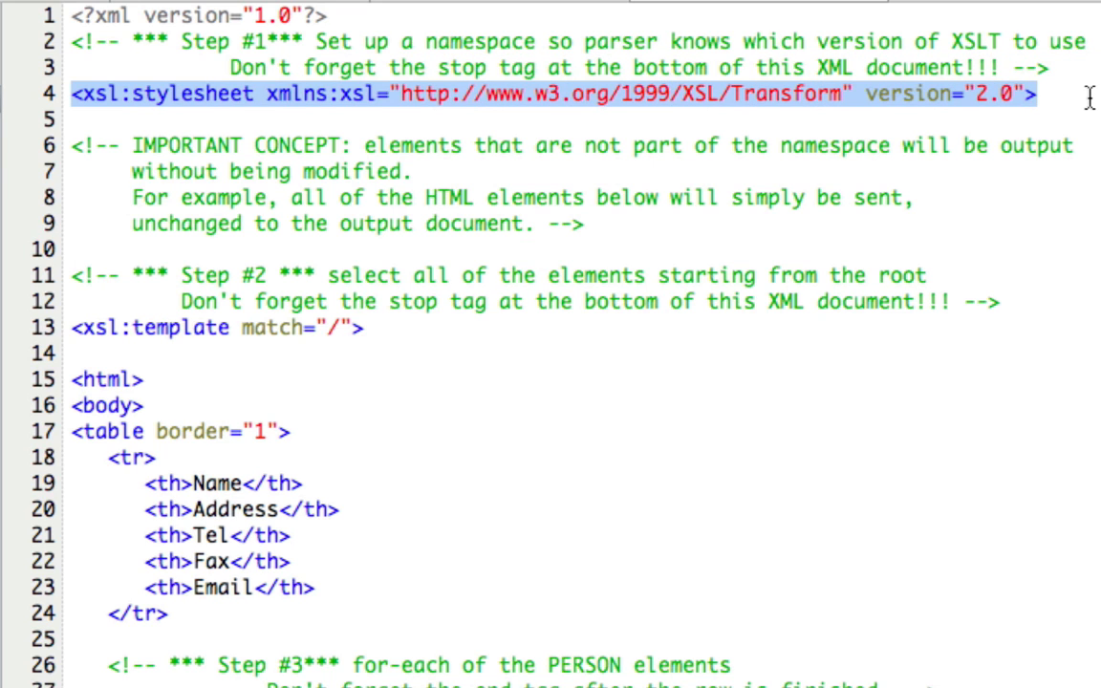
mouse_move(583, 275)
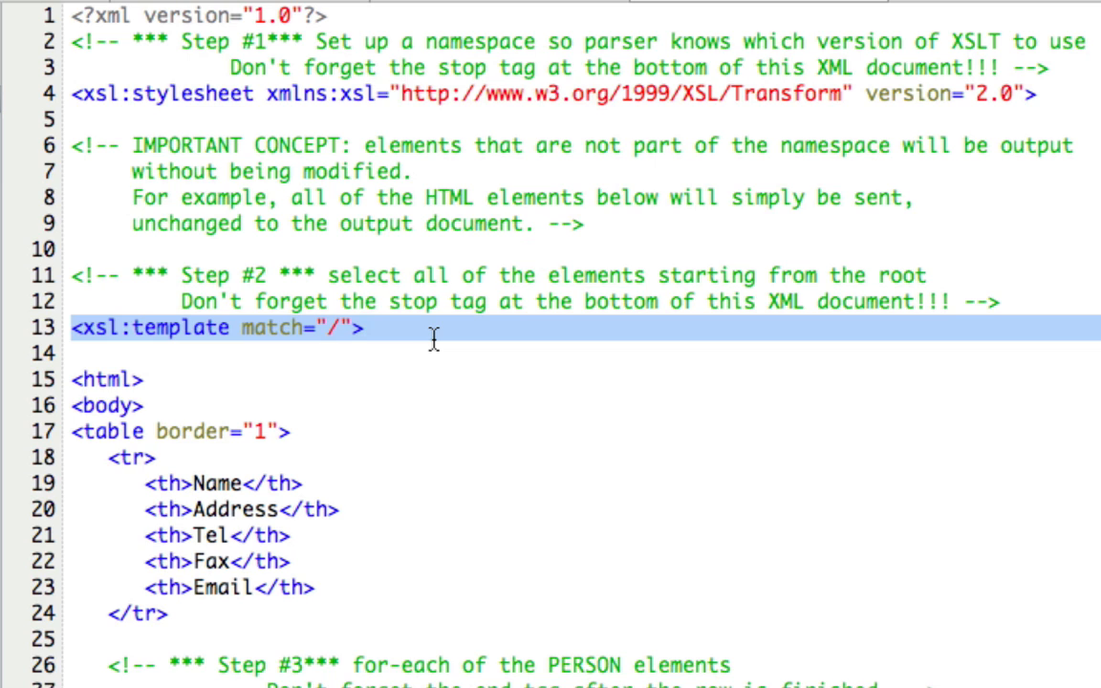
mouse_move(247, 432)
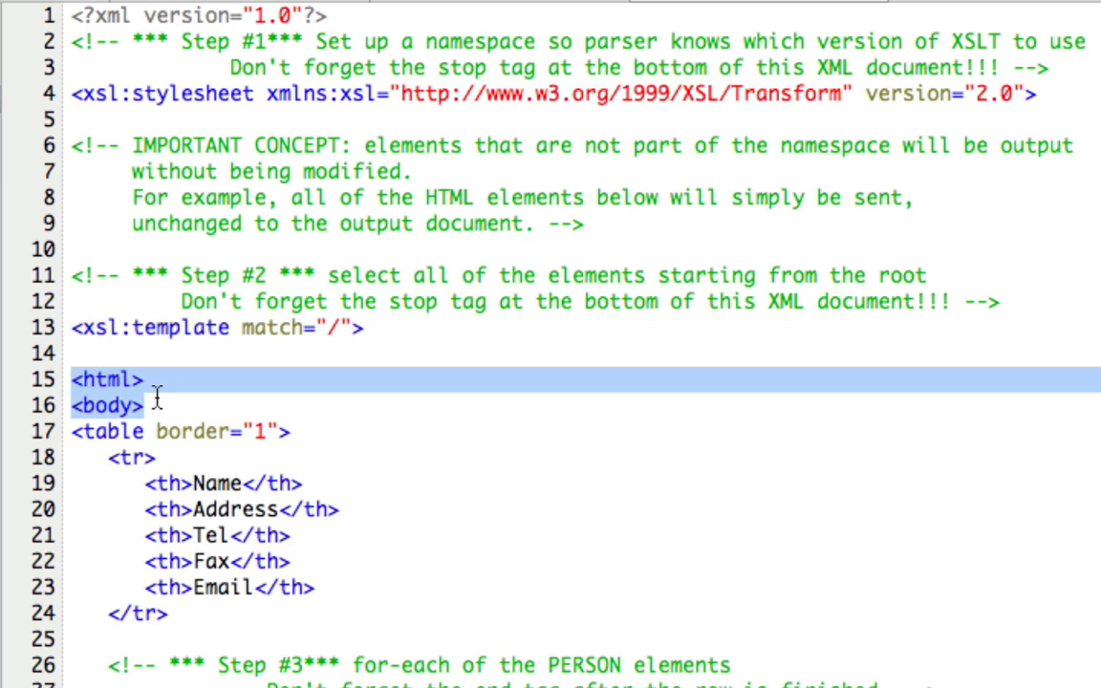
drag(140, 406, 346, 510)
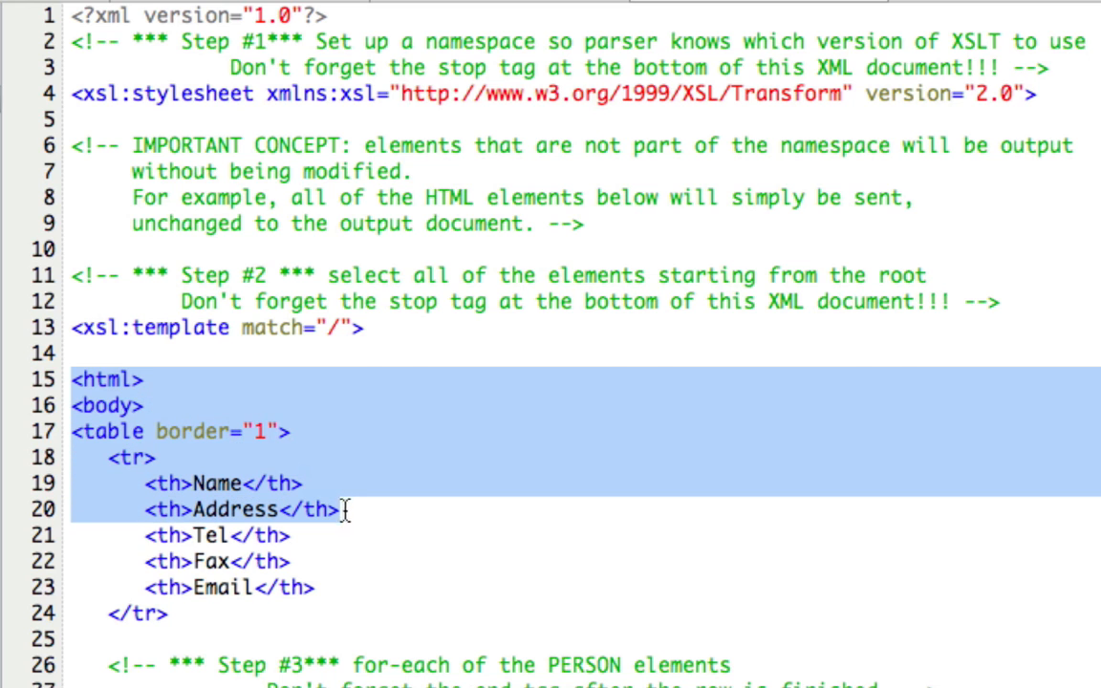
drag(351, 509, 416, 631)
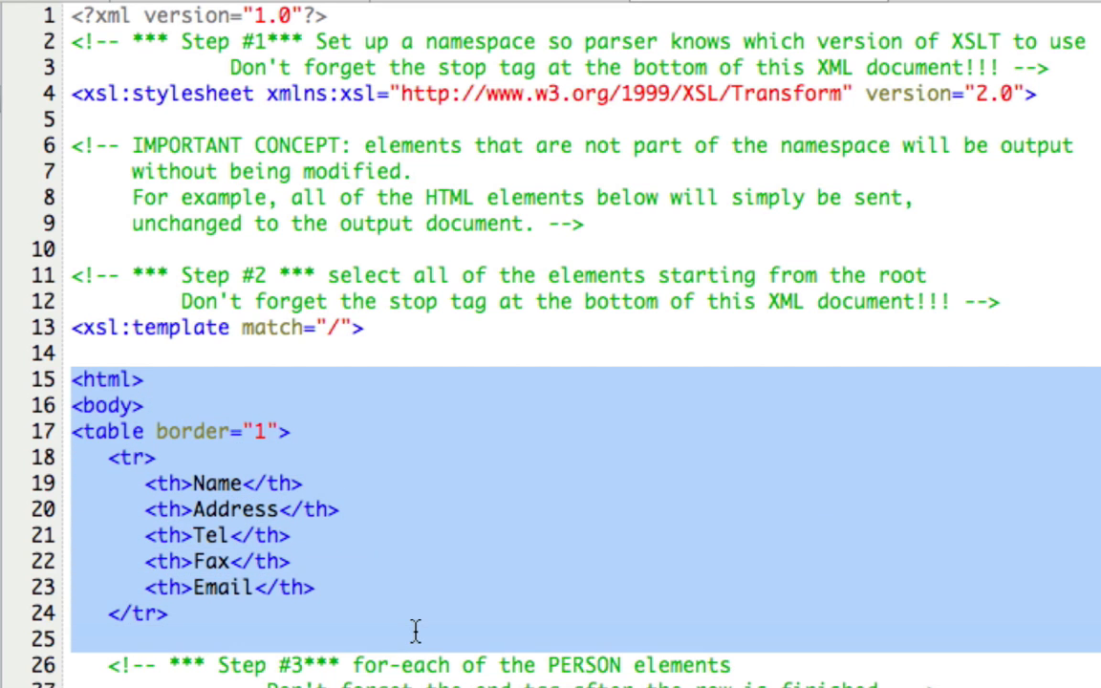
click(226, 509)
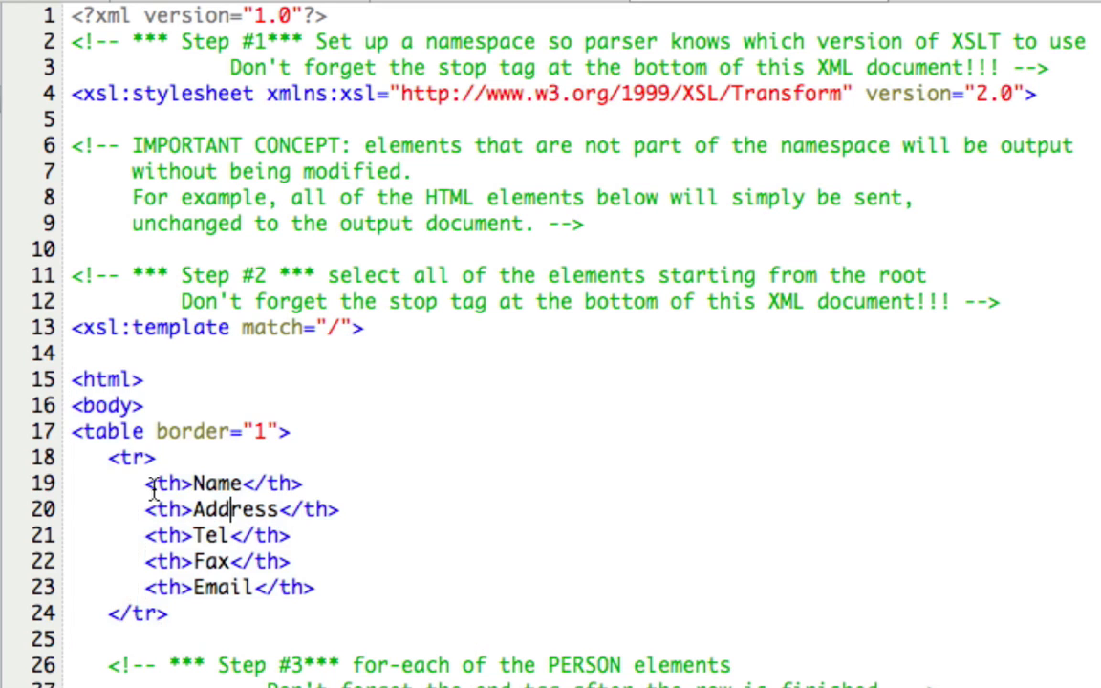
drag(148, 483, 337, 588)
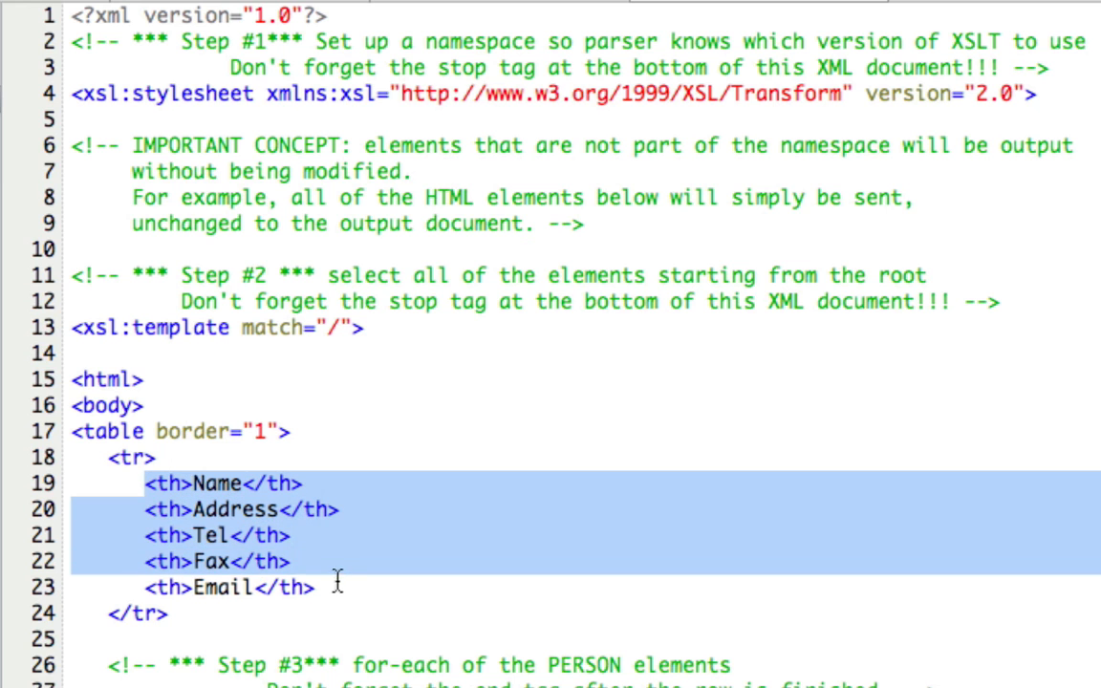
scroll(down, 3)
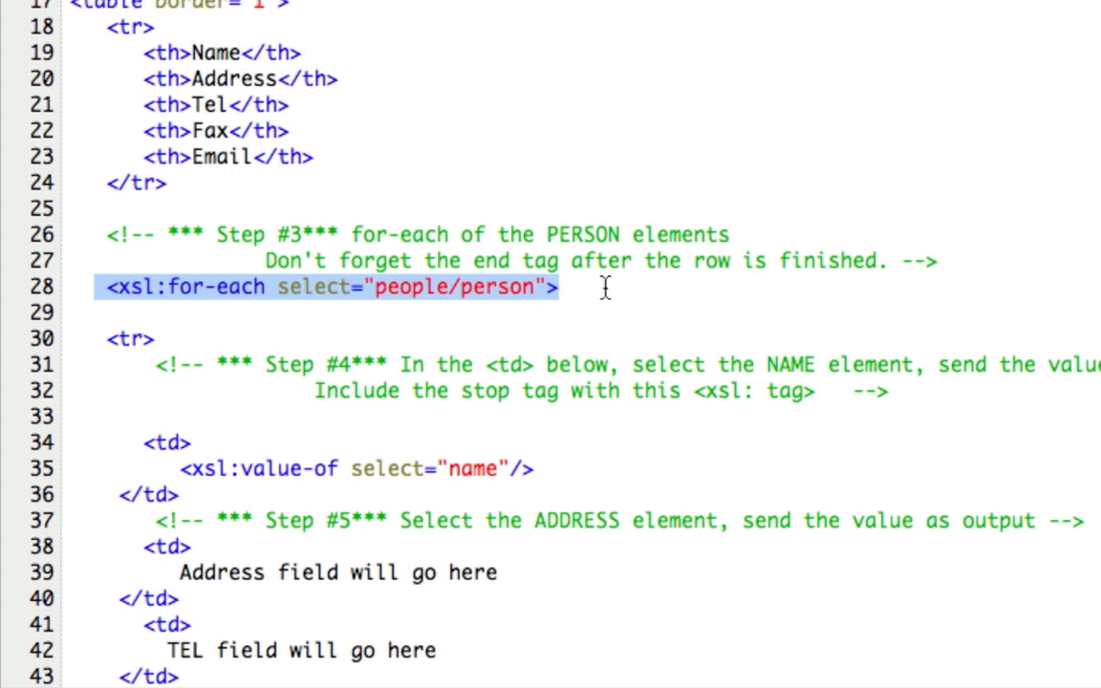
mouse_move(575, 145)
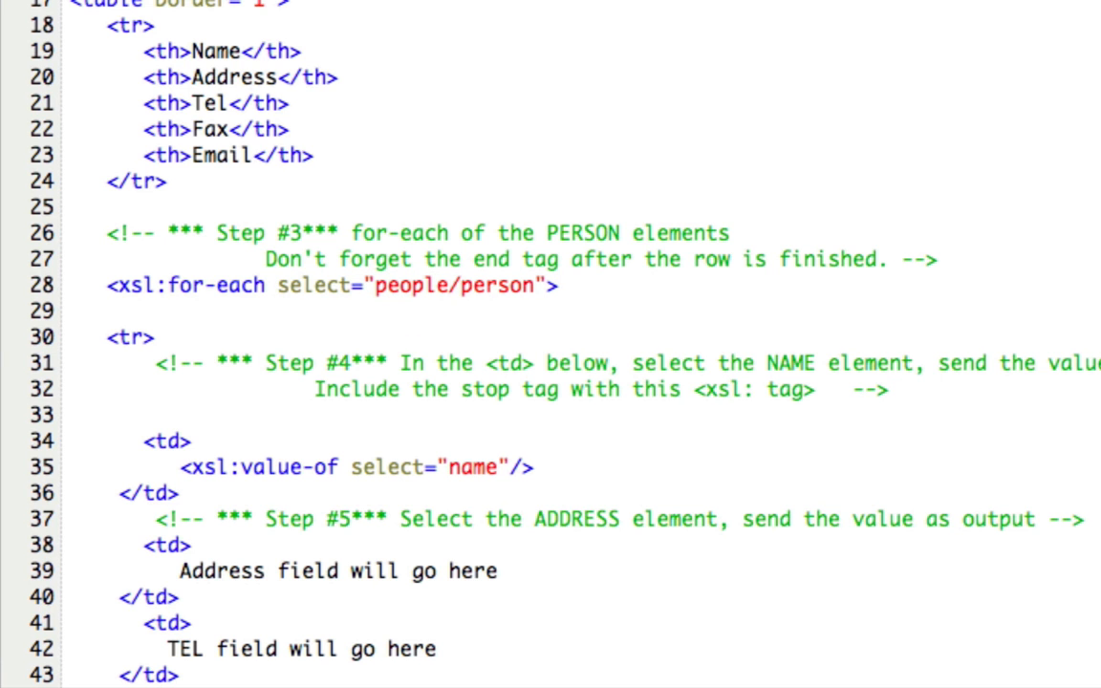
scroll(down, 3)
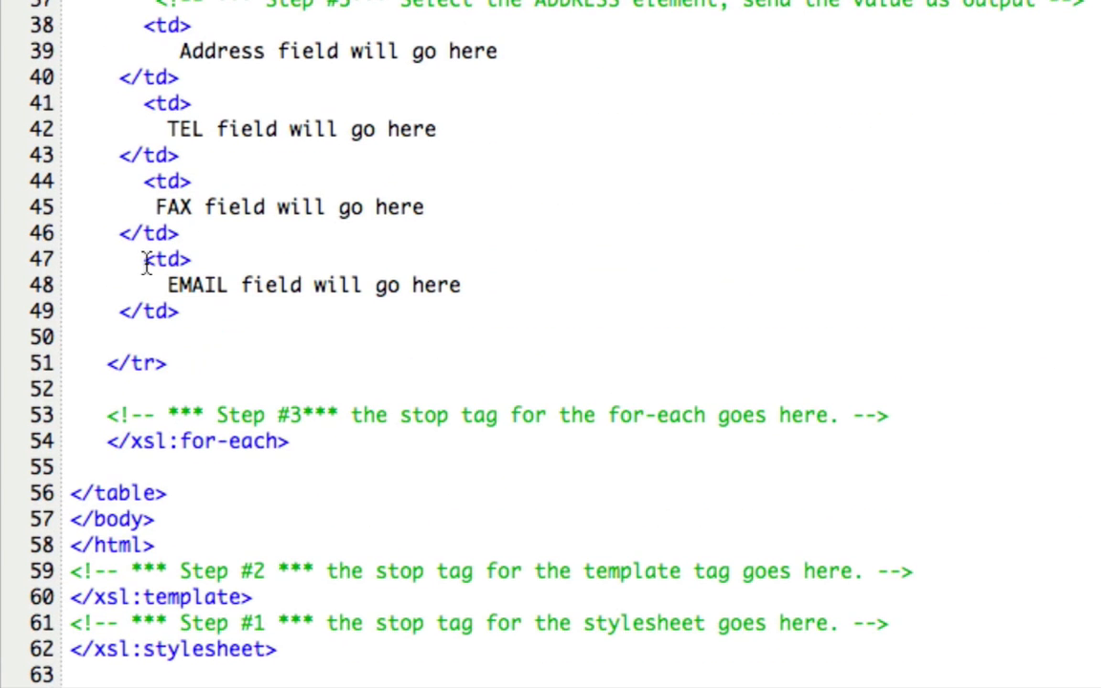
double_click(124, 646)
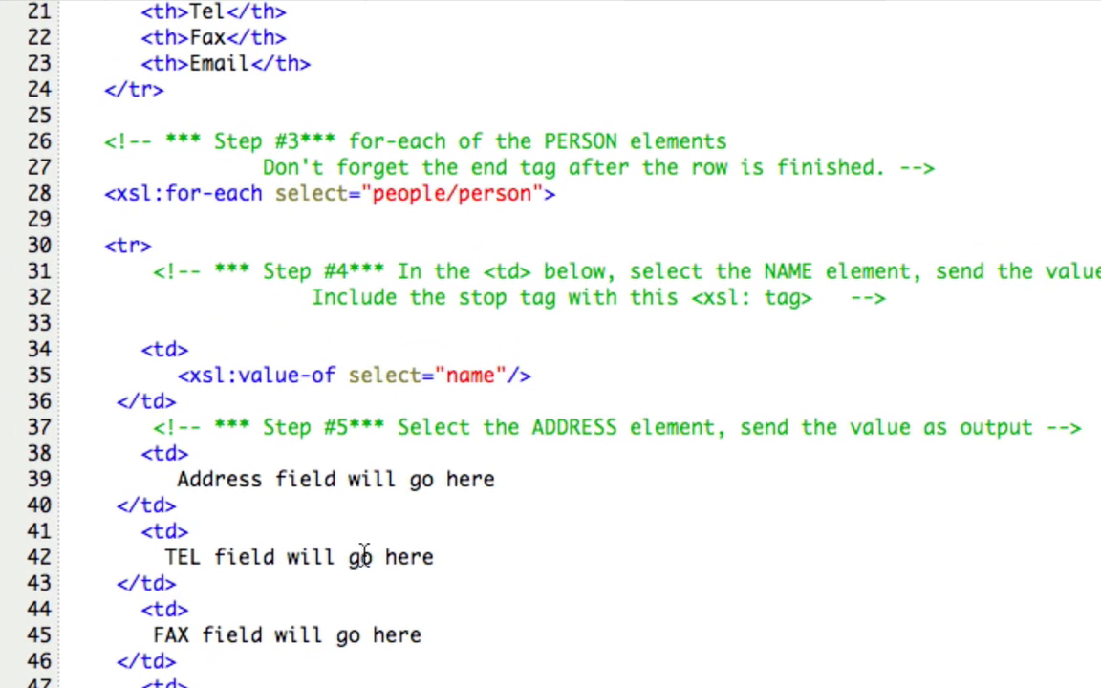
scroll(up, 3)
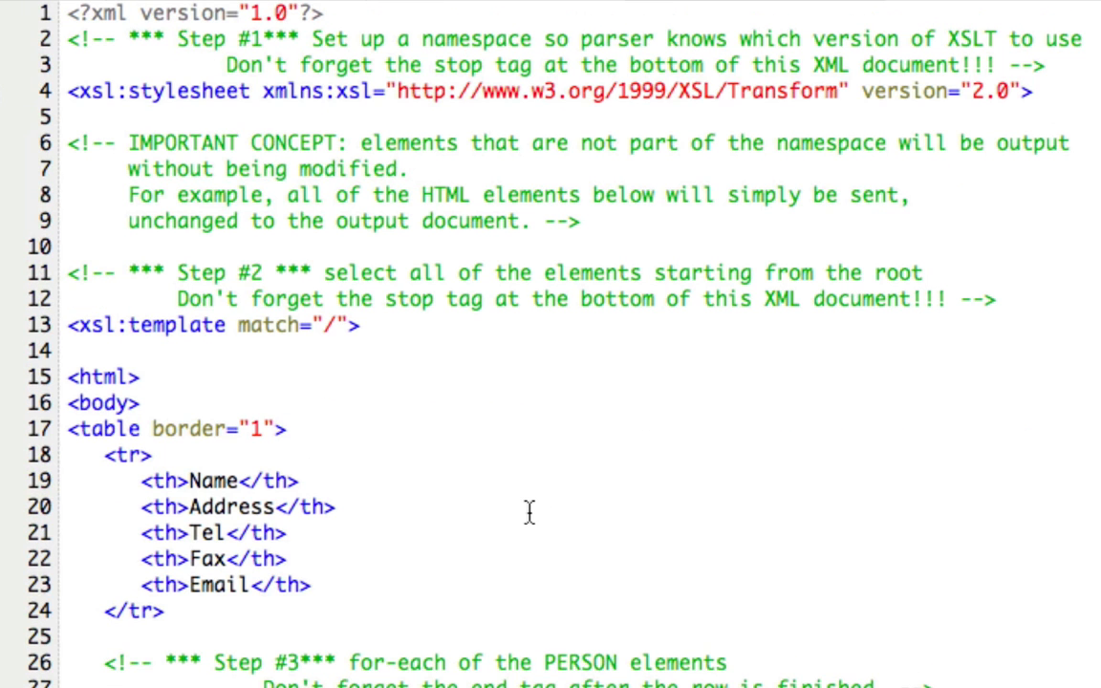
mouse_move(84, 227)
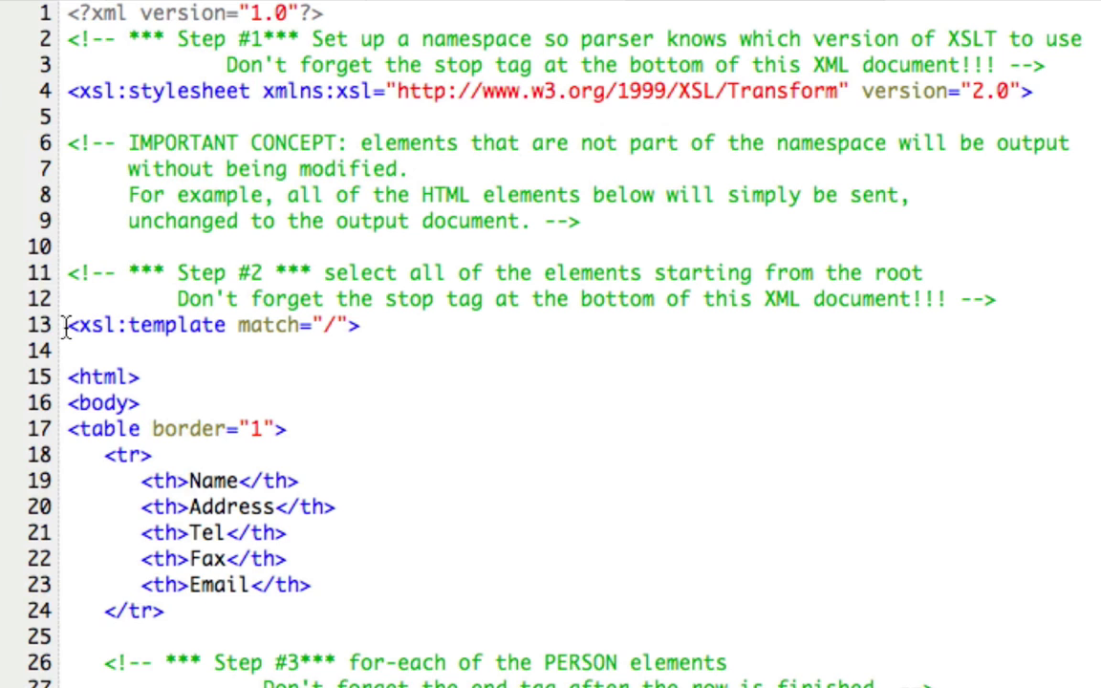
drag(65, 325, 286, 325)
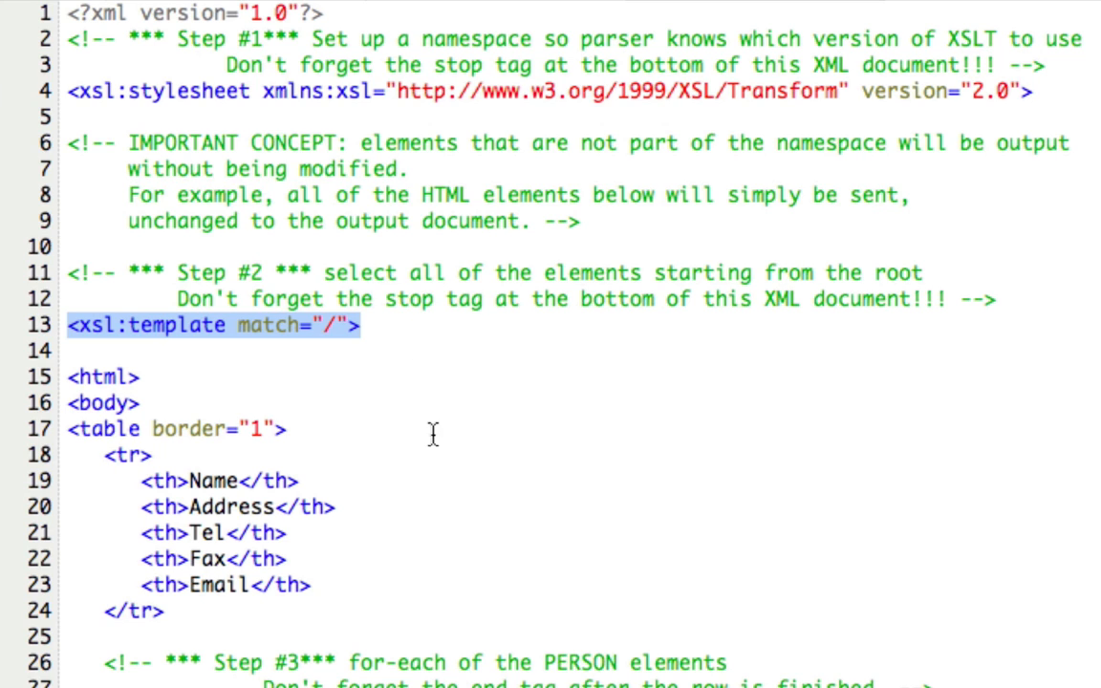
scroll(down, 3)
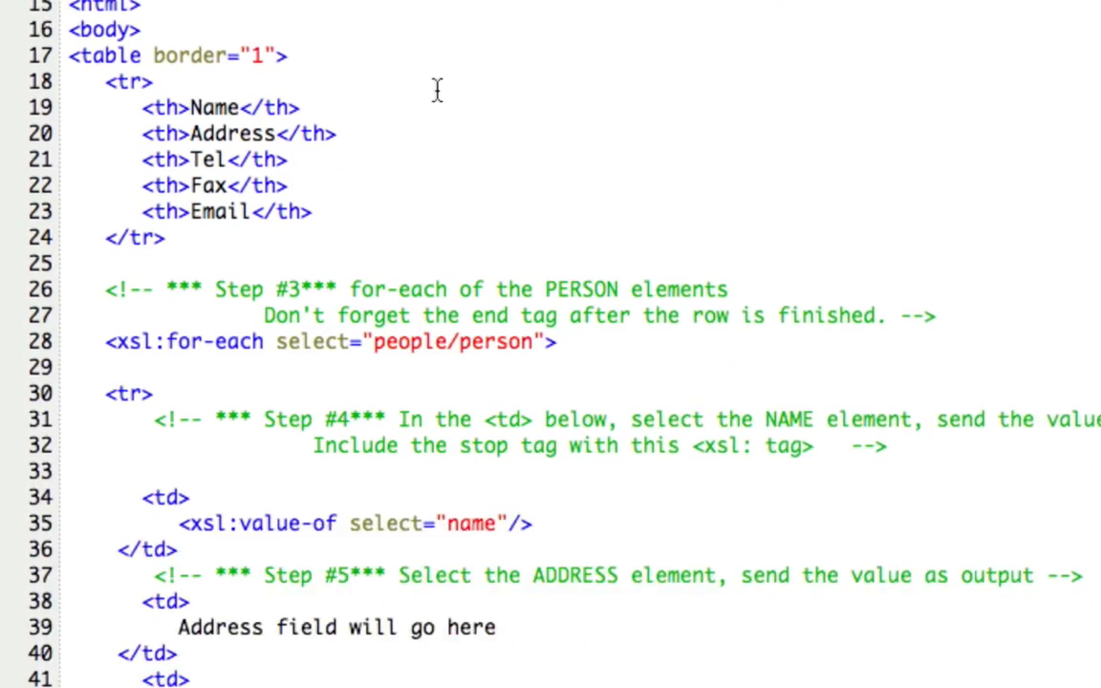
scroll(down, 3)
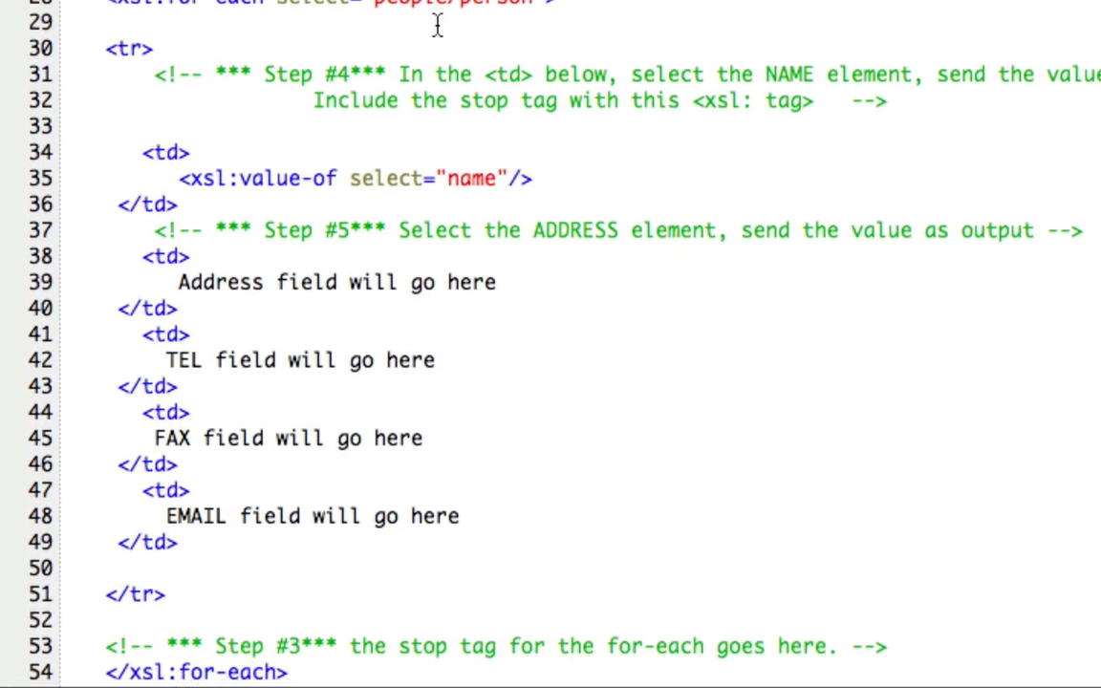
scroll(down, 3)
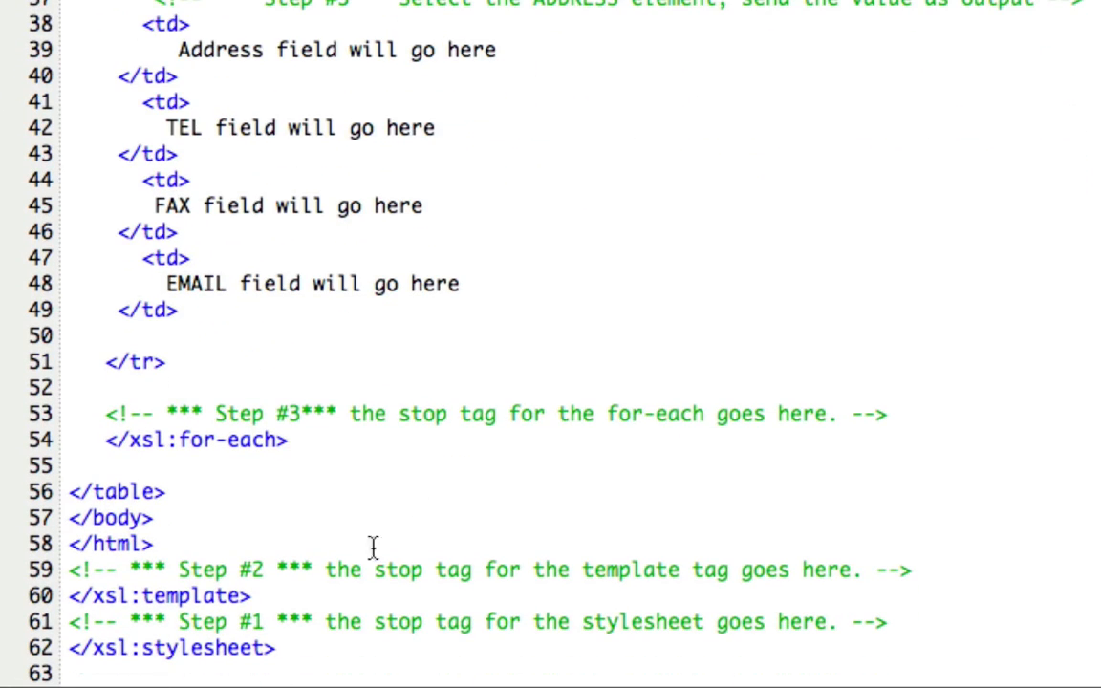
double_click(134, 593)
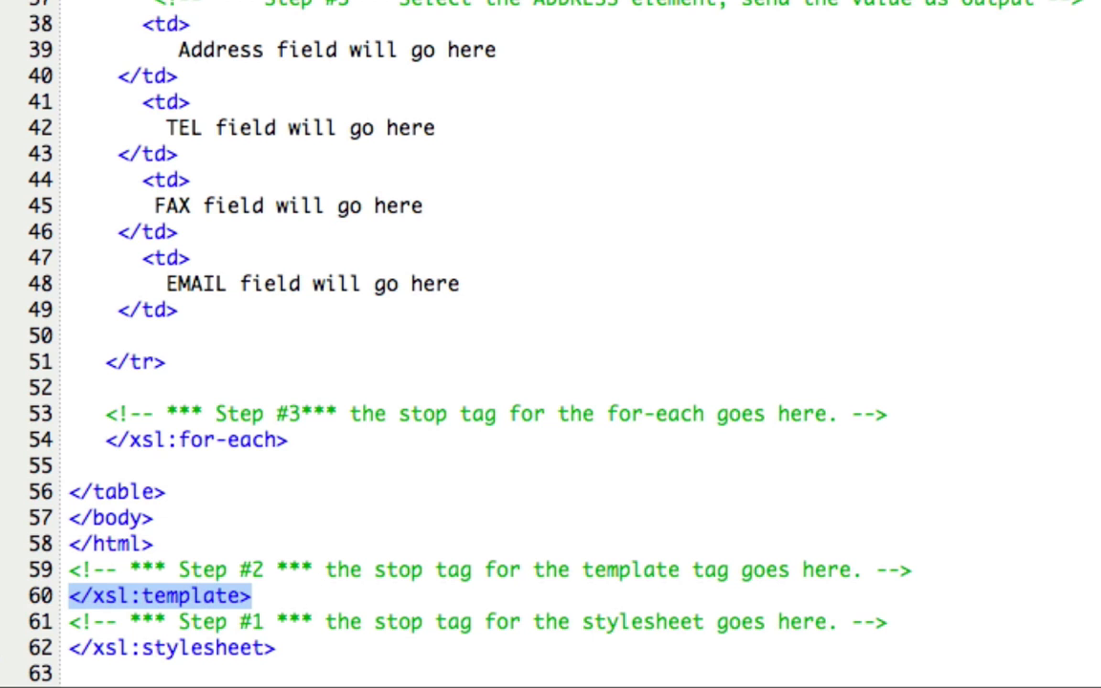
scroll(up, 3)
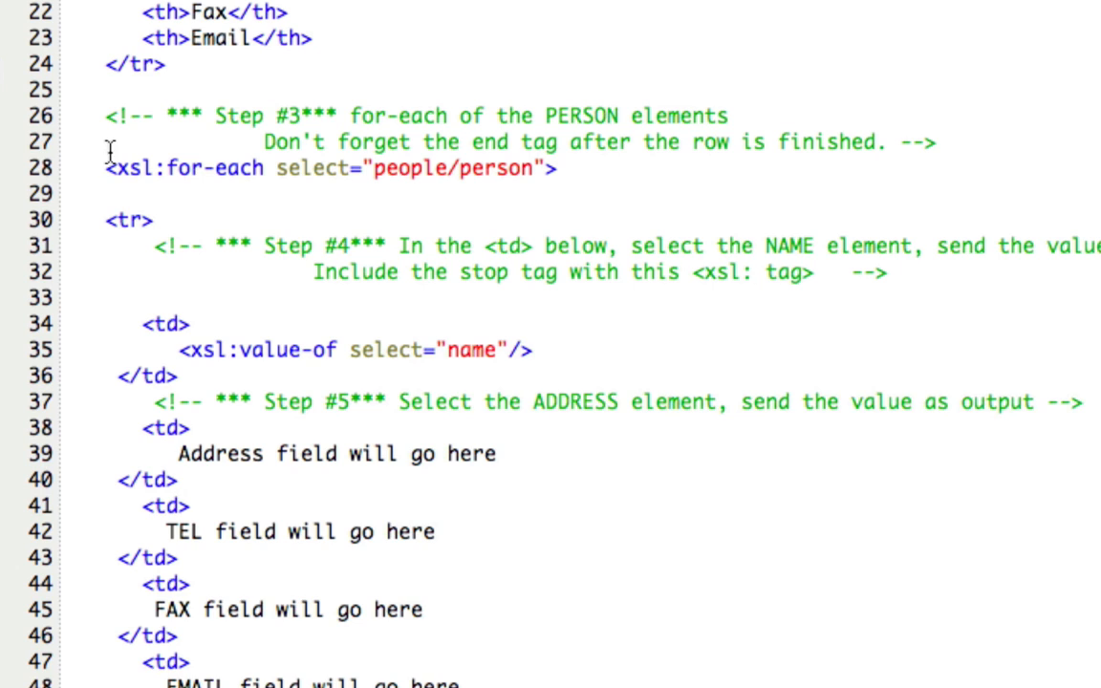
mouse_move(71, 68)
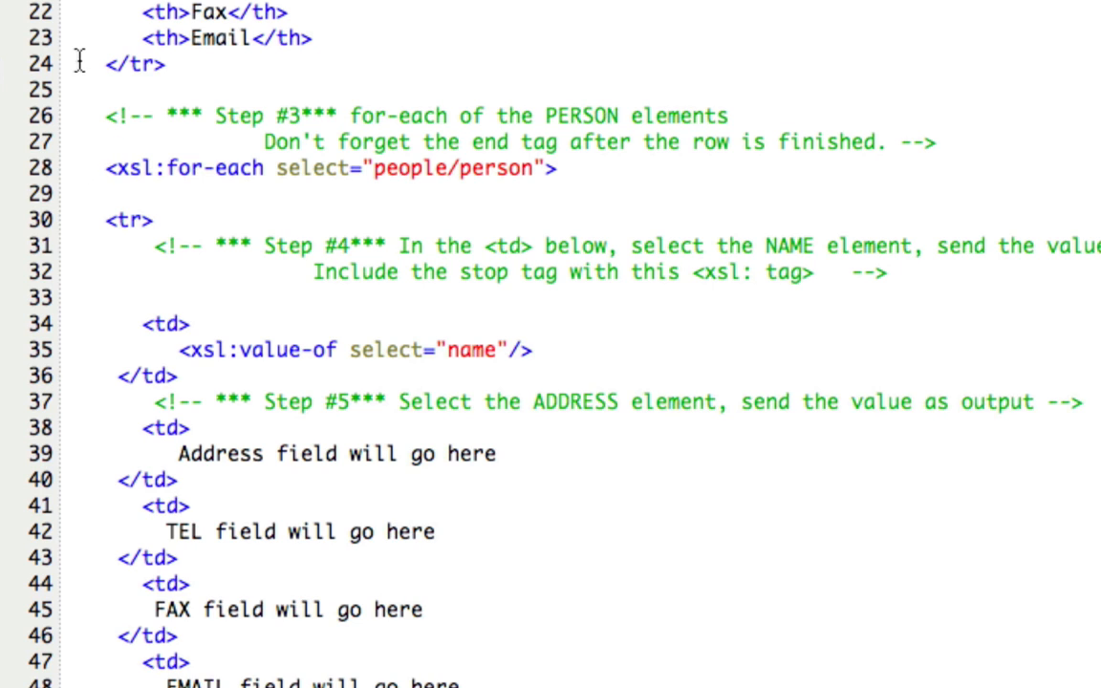
mouse_move(72, 173)
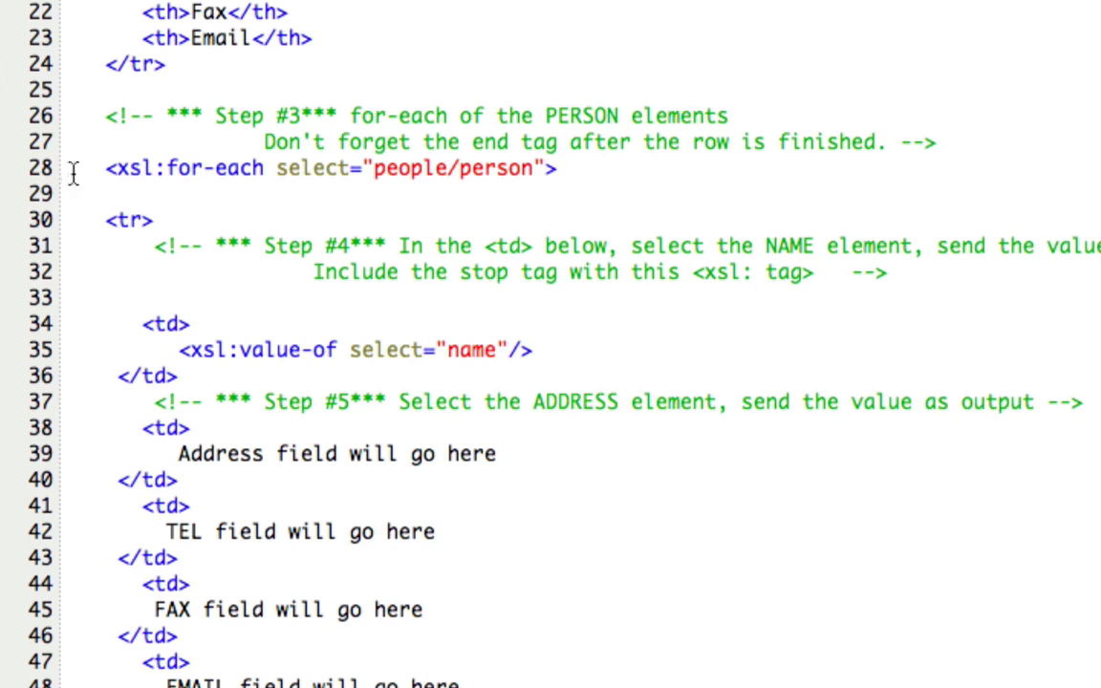
click(513, 168)
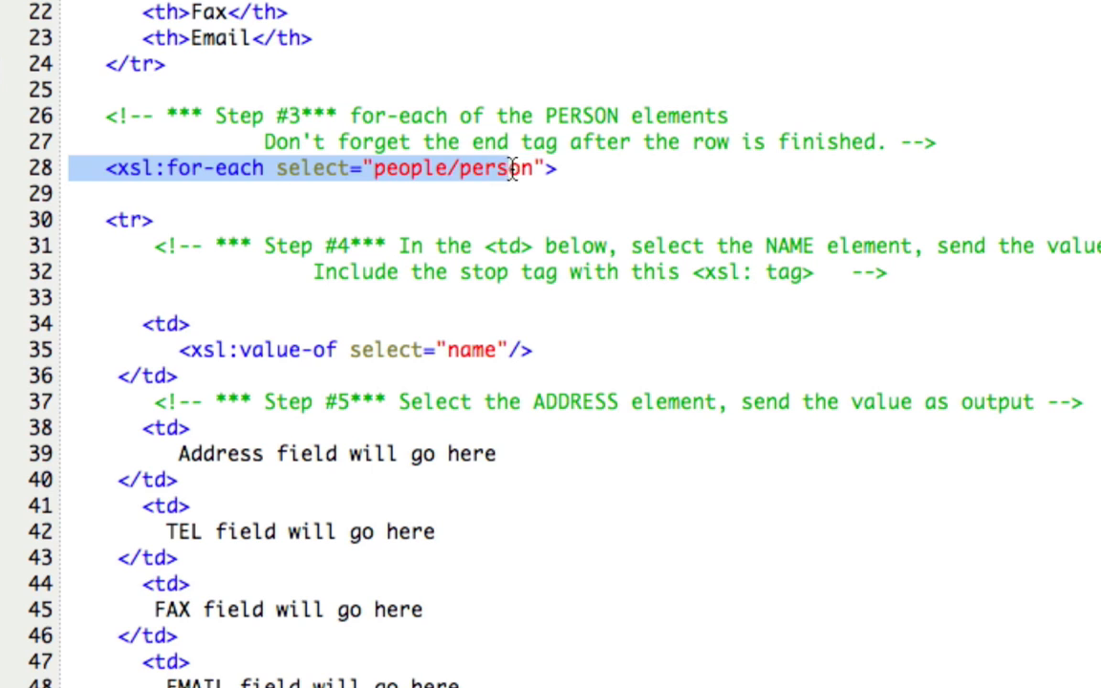
mouse_move(509, 205)
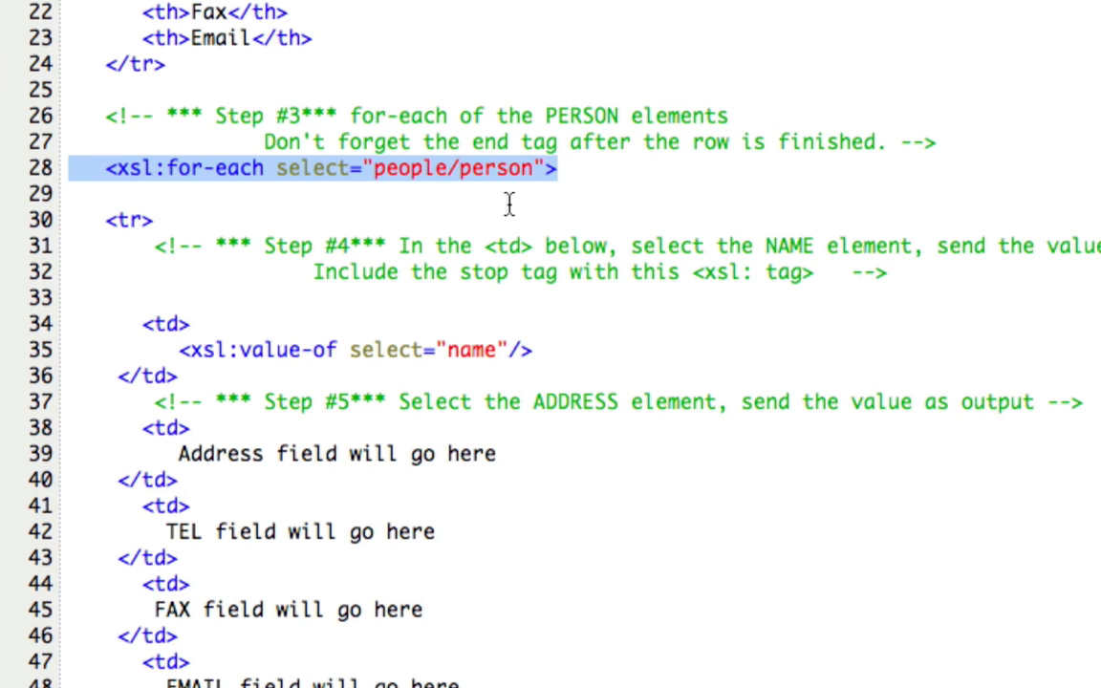
mouse_move(379, 179)
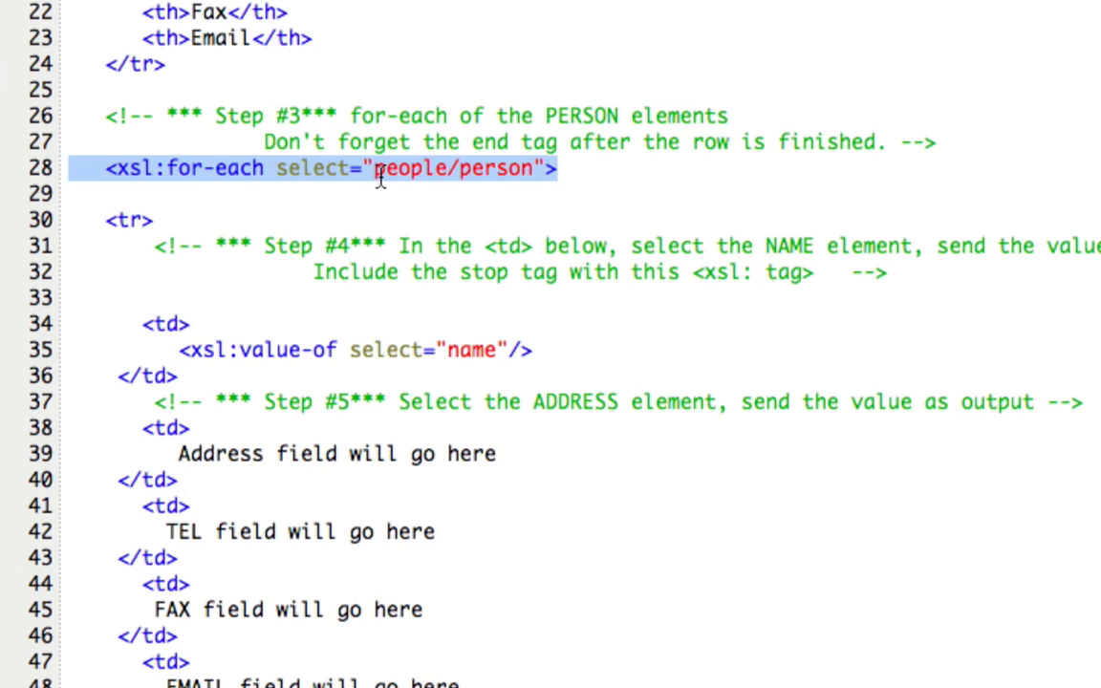
mouse_move(474, 175)
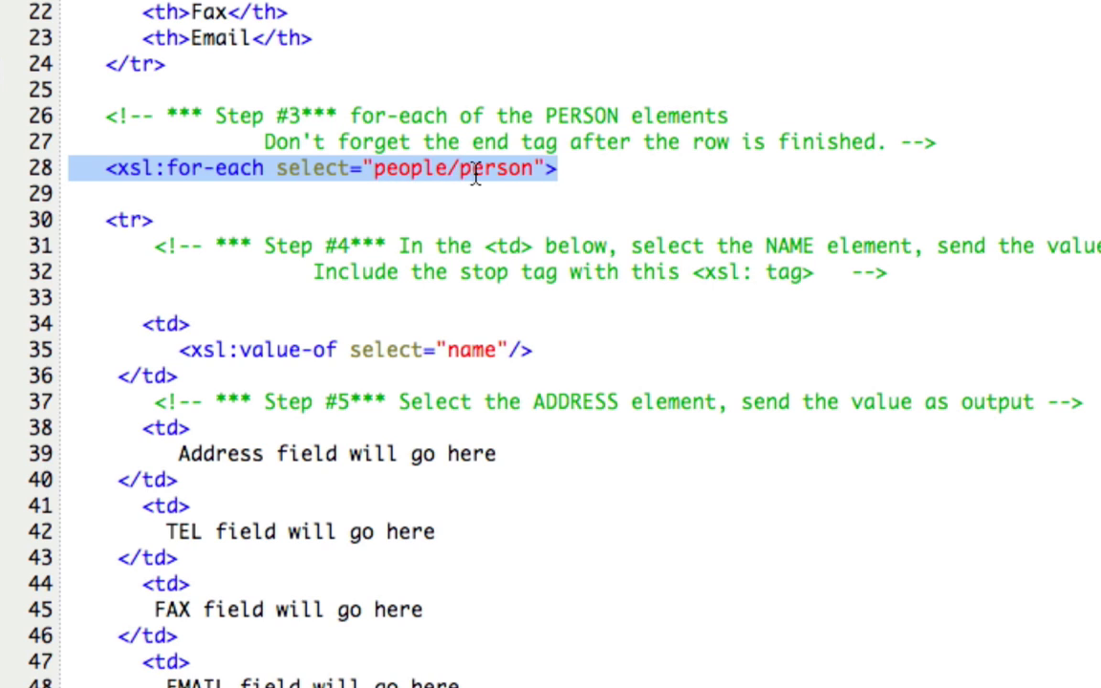
mouse_move(541, 183)
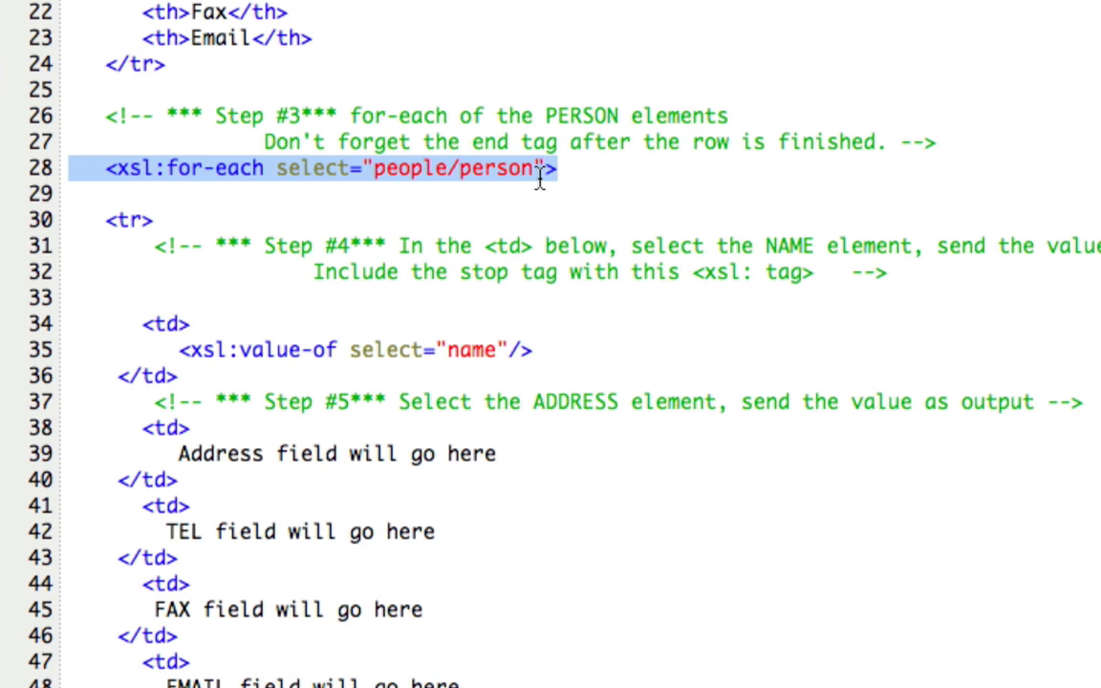
mouse_move(552, 183)
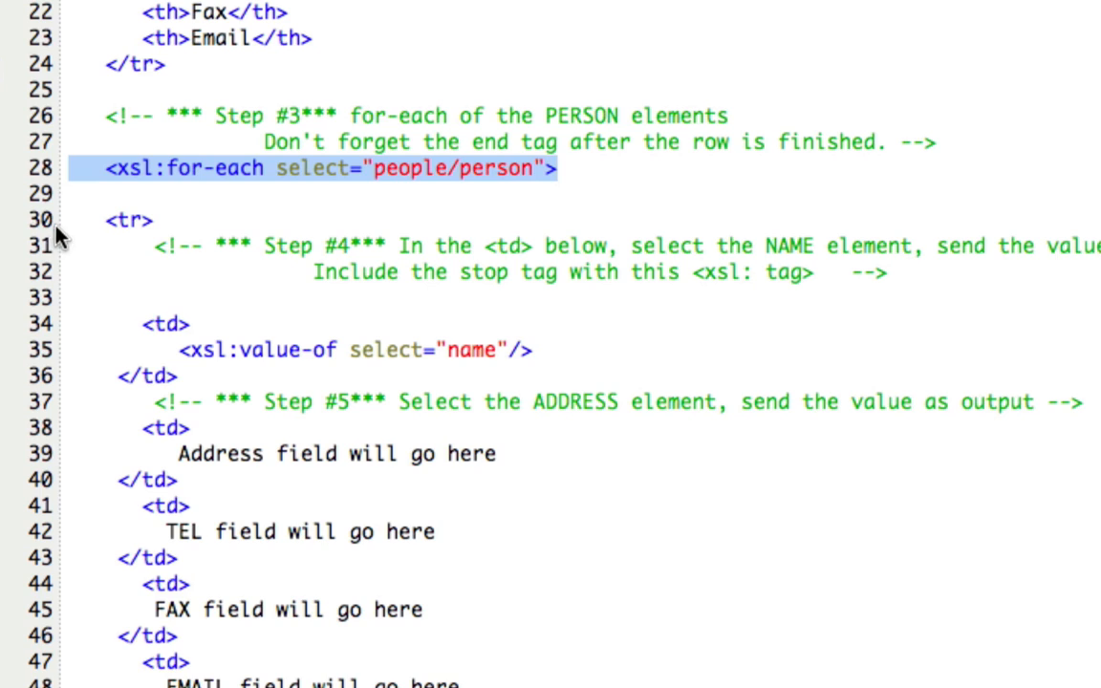
scroll(down, 3)
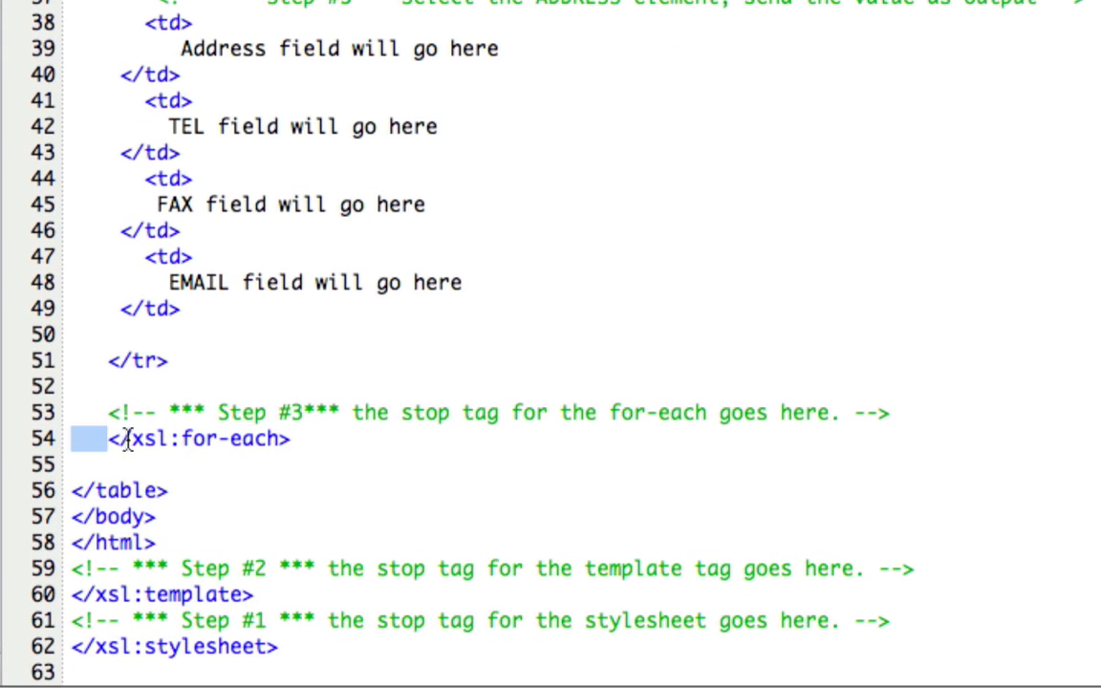
double_click(191, 439)
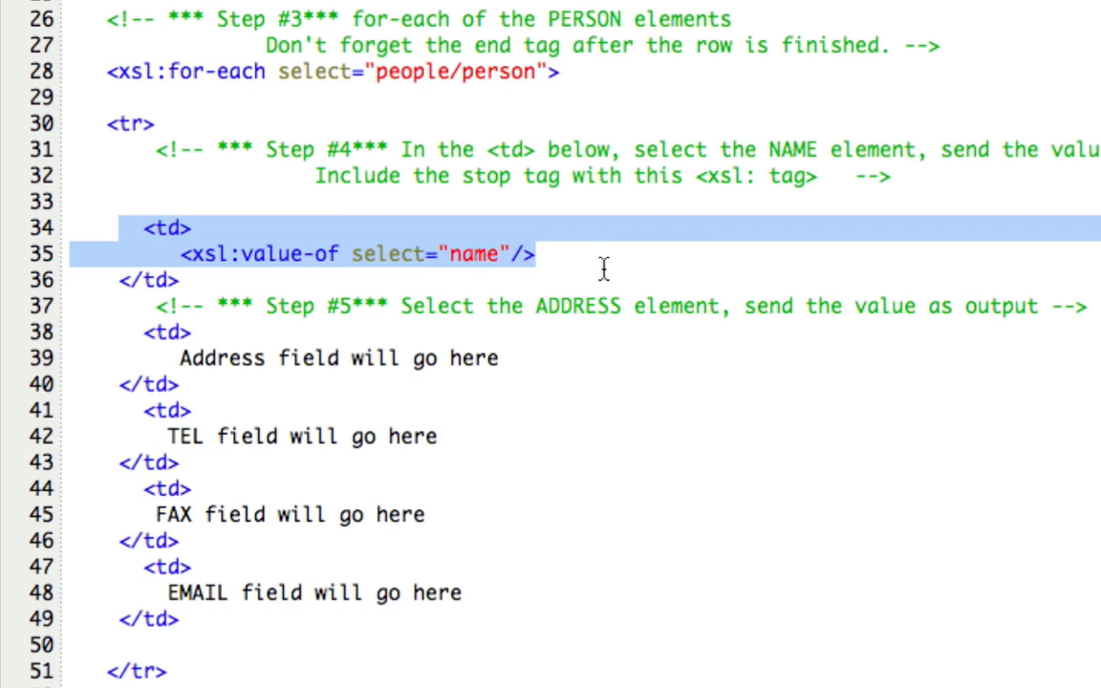
click(300, 359)
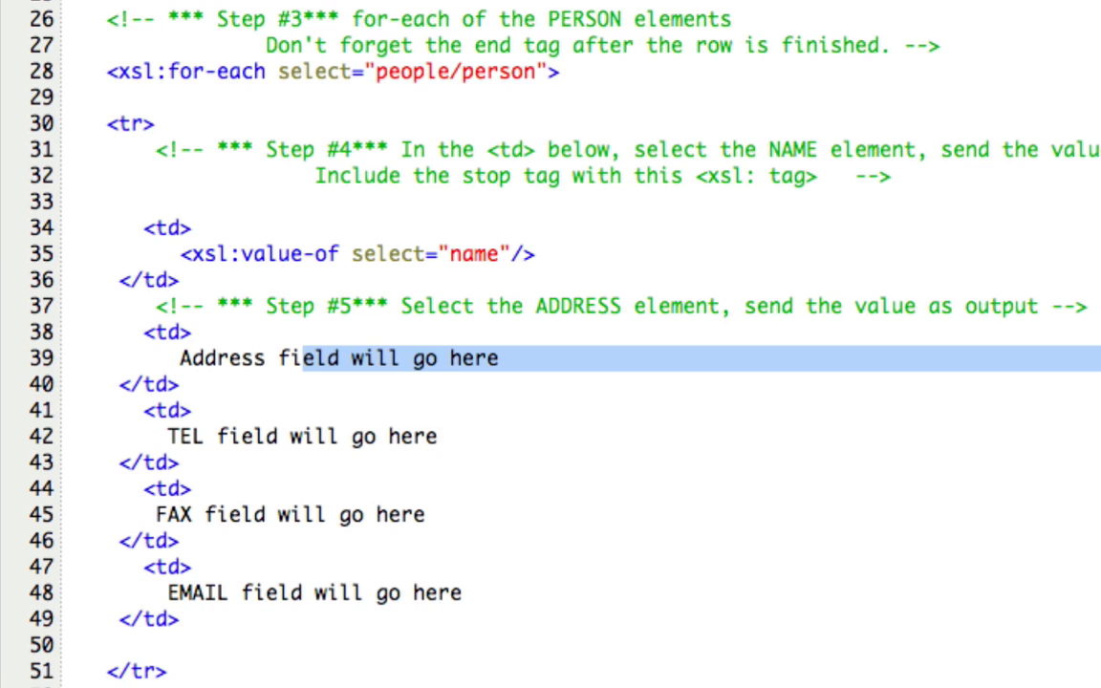
mouse_move(100, 237)
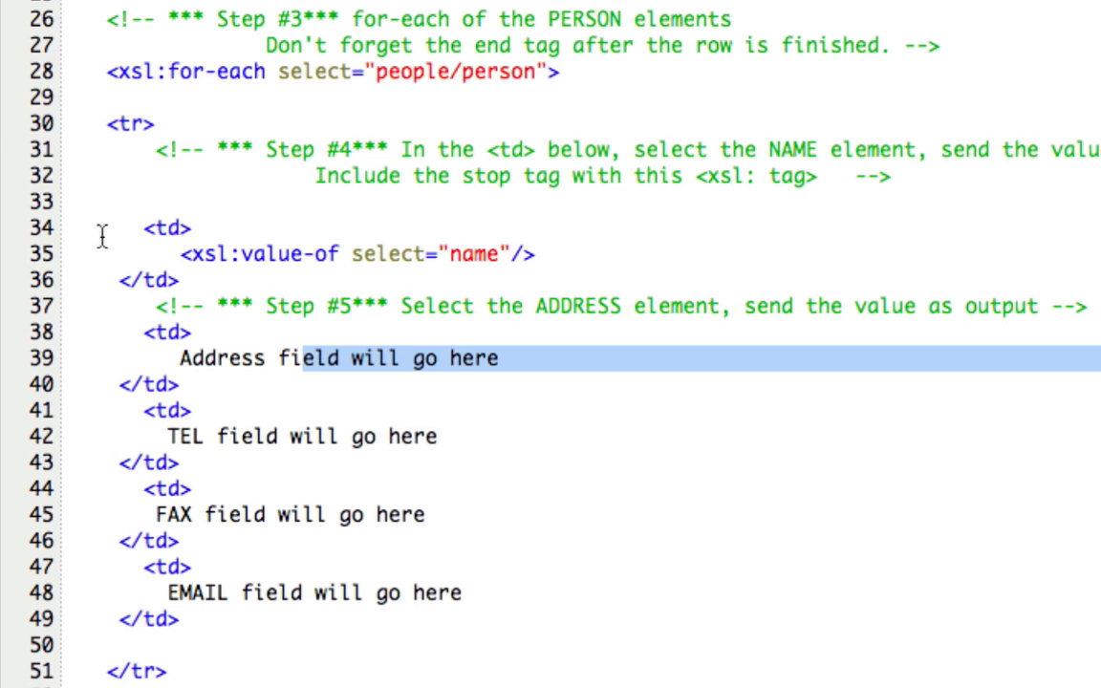
mouse_move(409, 94)
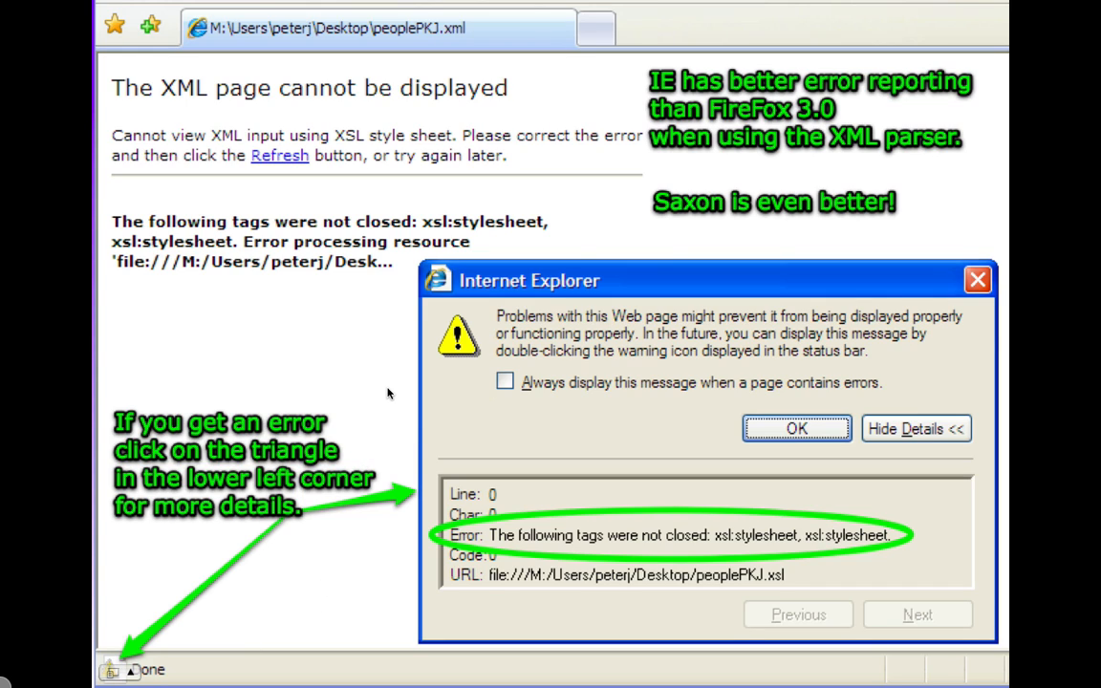
mouse_move(392, 384)
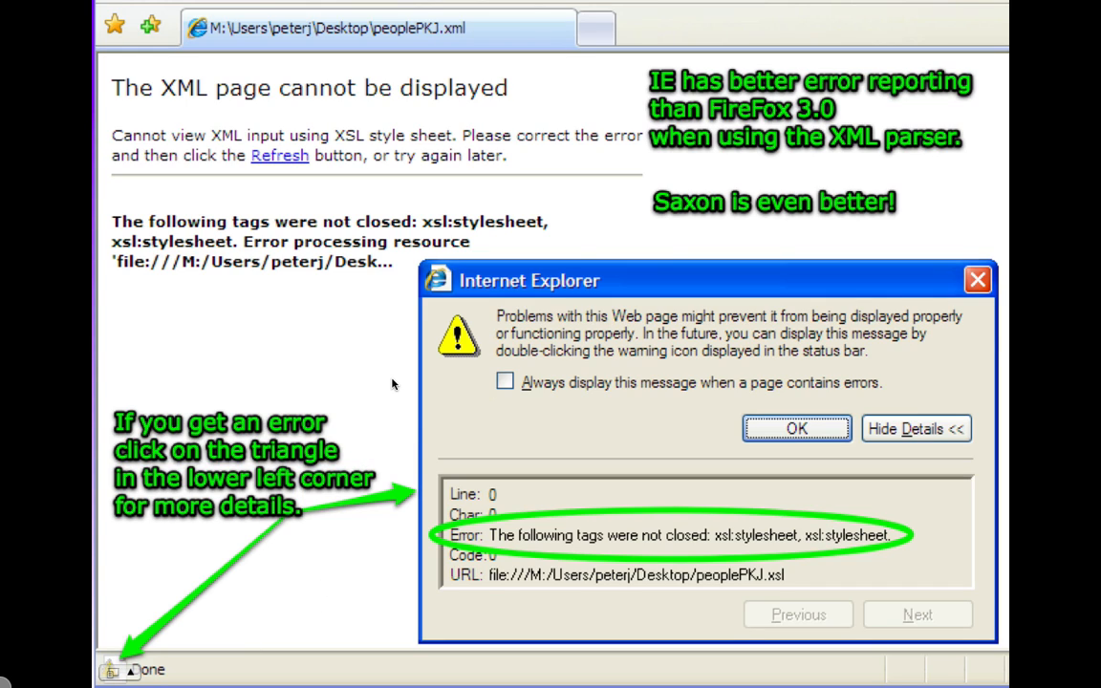
mouse_move(361, 382)
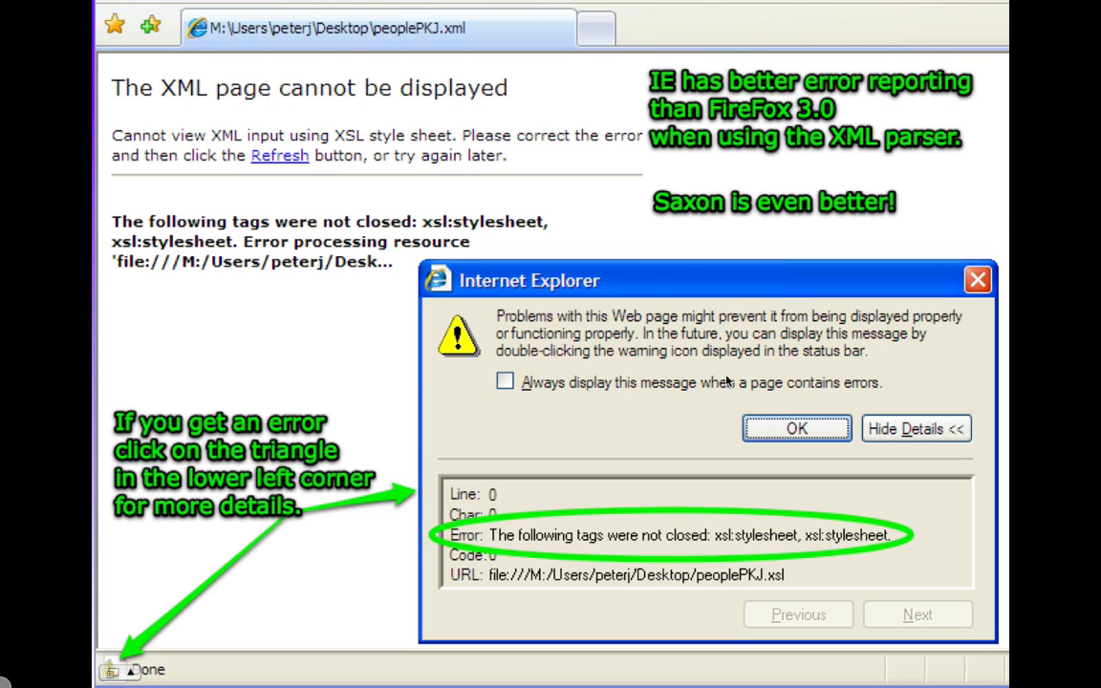
mouse_move(700, 600)
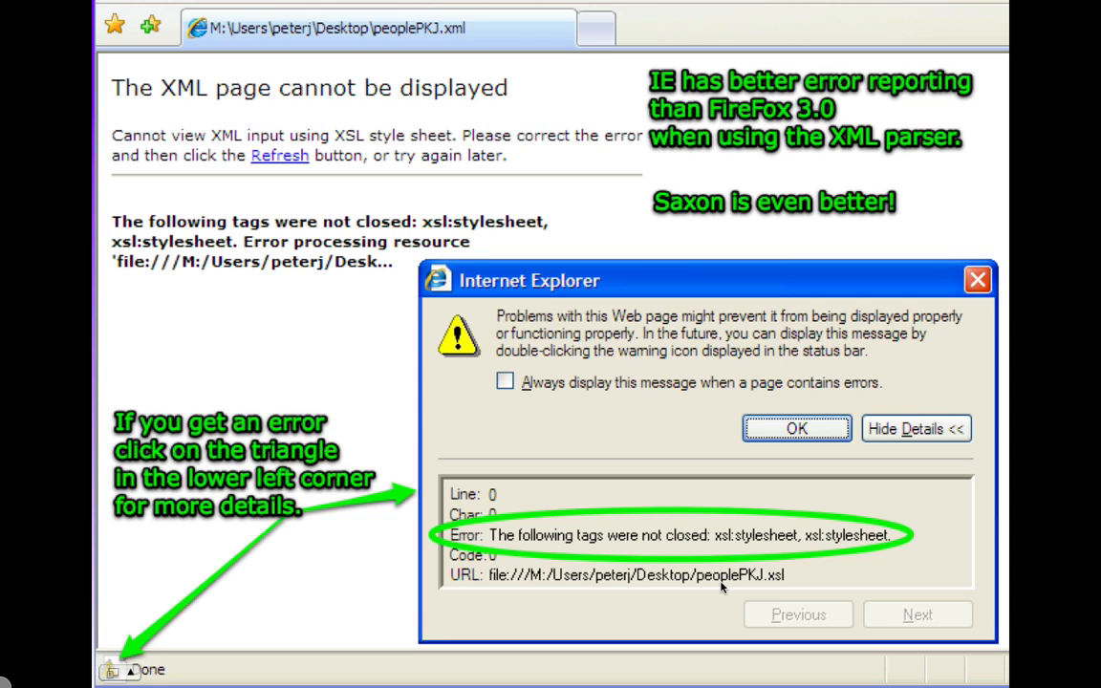
mouse_move(573, 561)
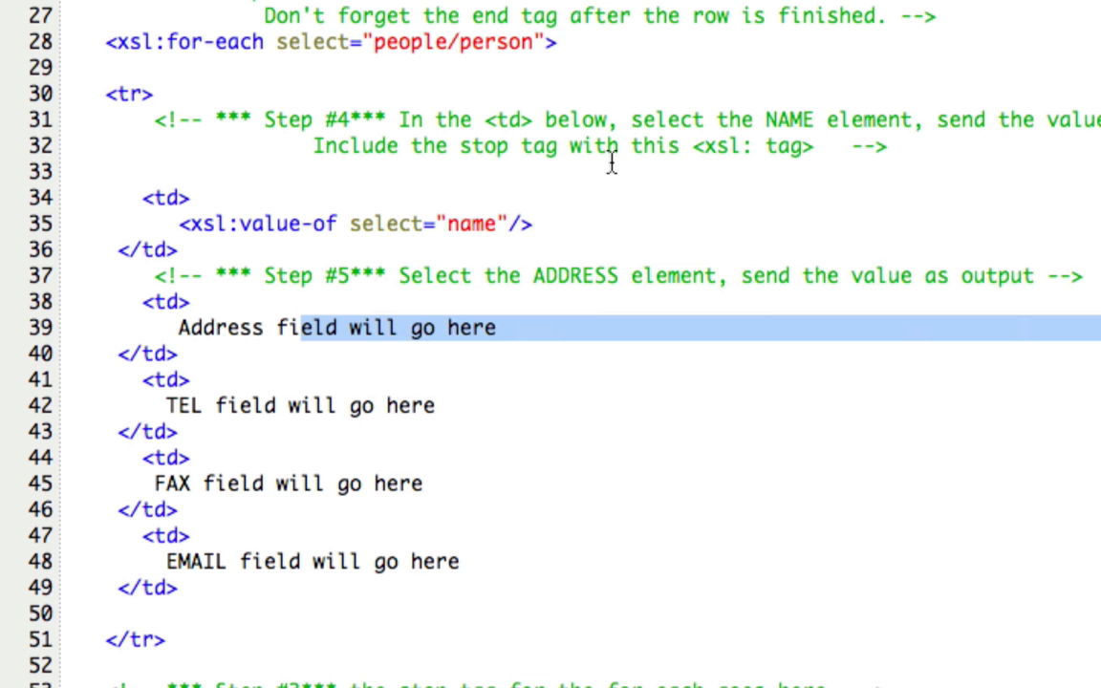
click(324, 244)
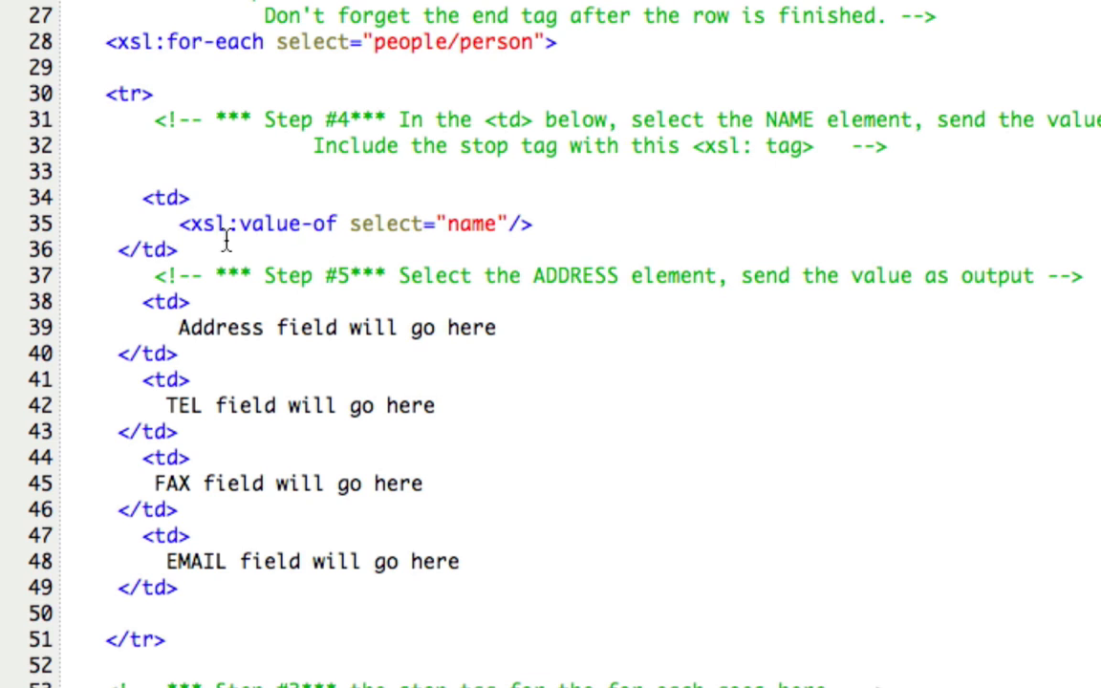
click(618, 146)
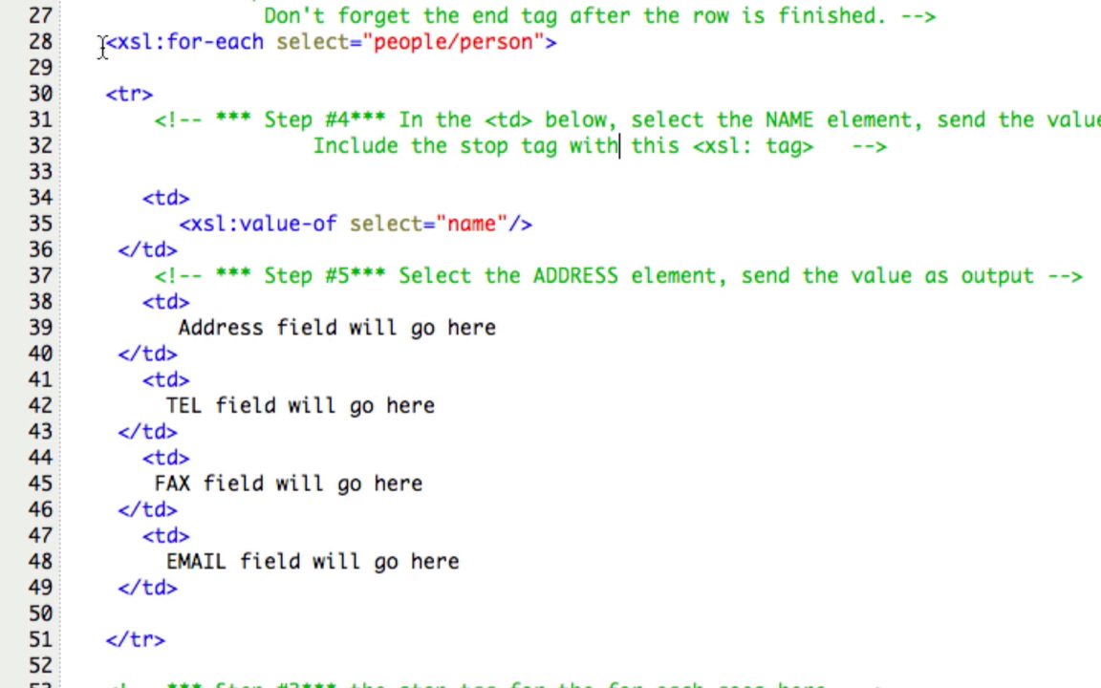
drag(105, 42, 557, 42)
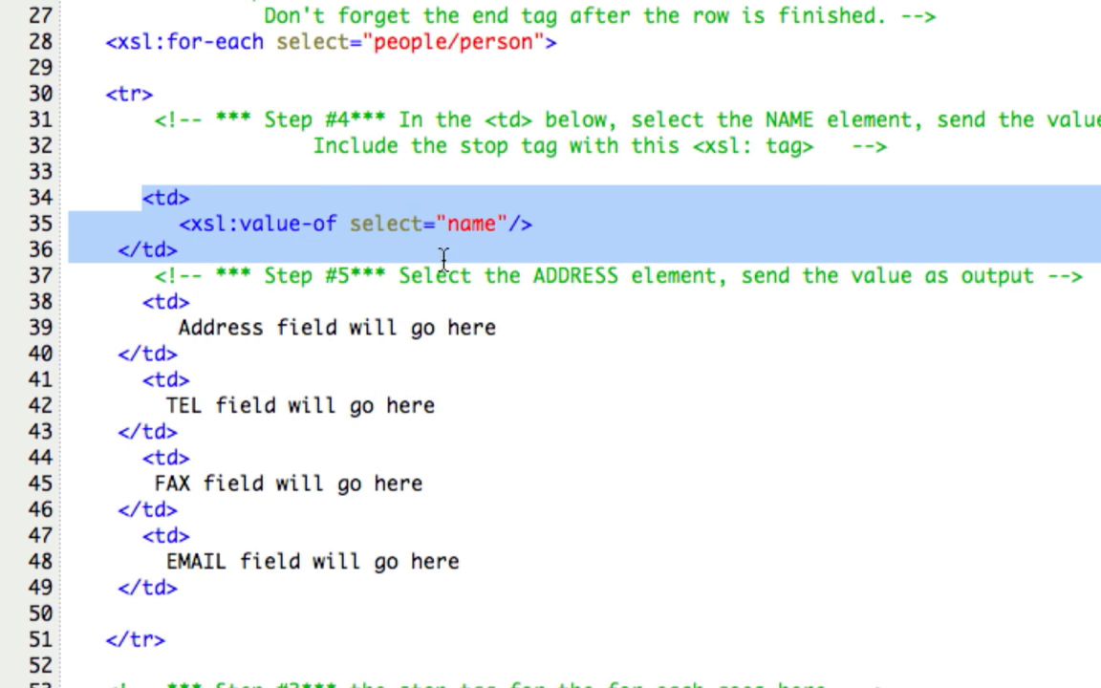
click(181, 223)
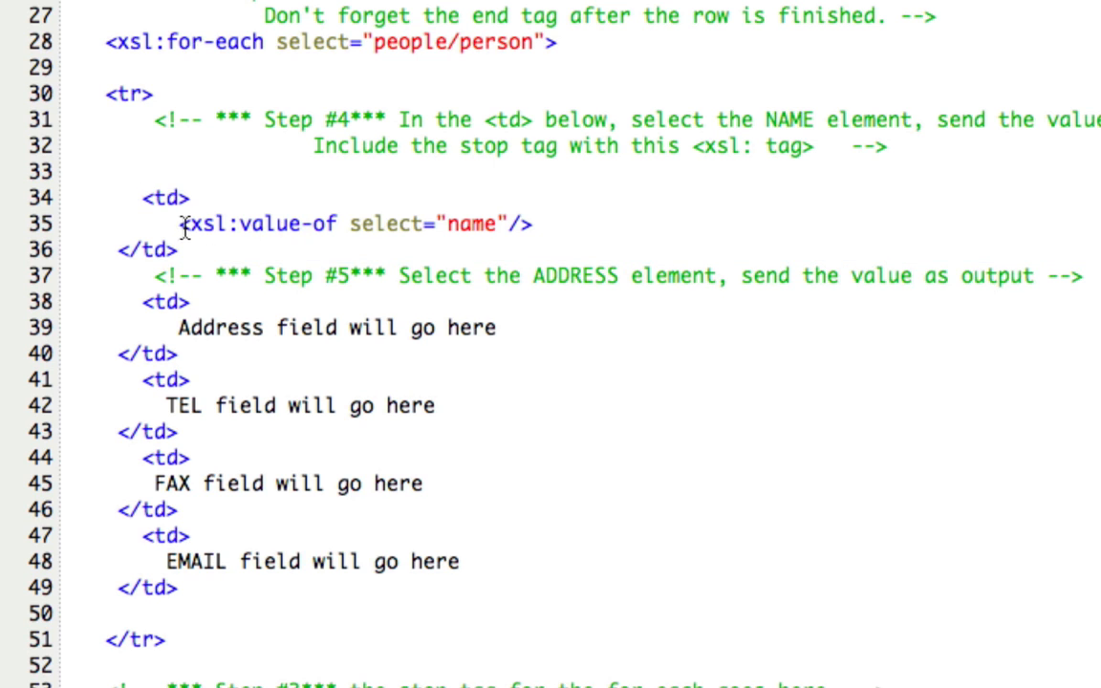
drag(180, 224, 534, 223)
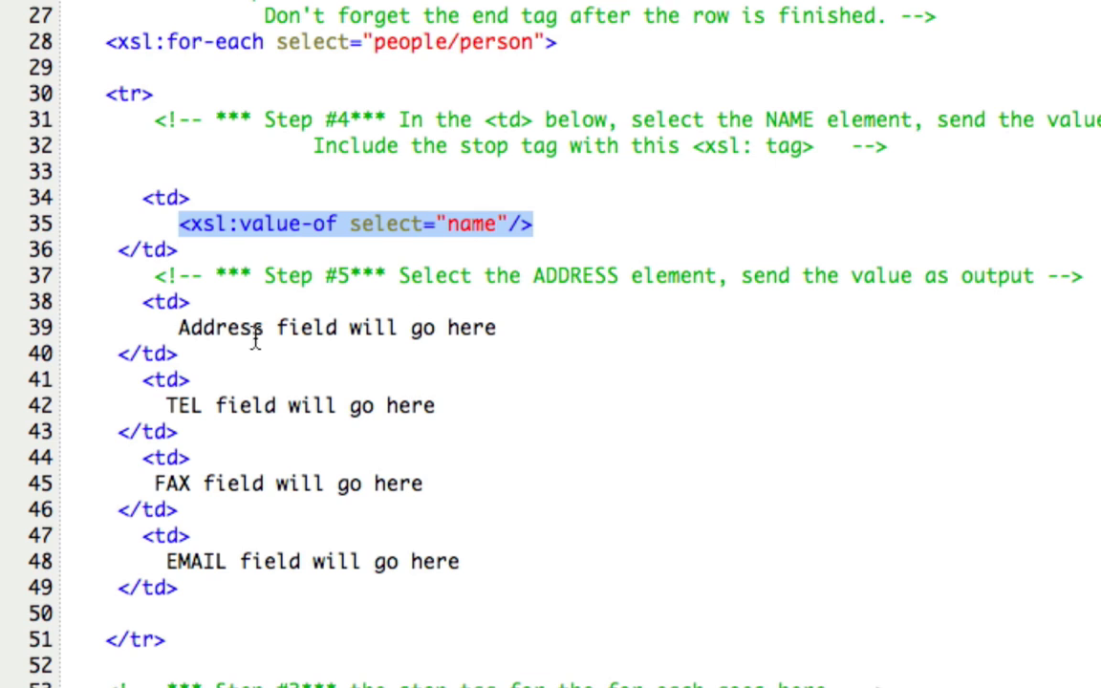
mouse_move(278, 323)
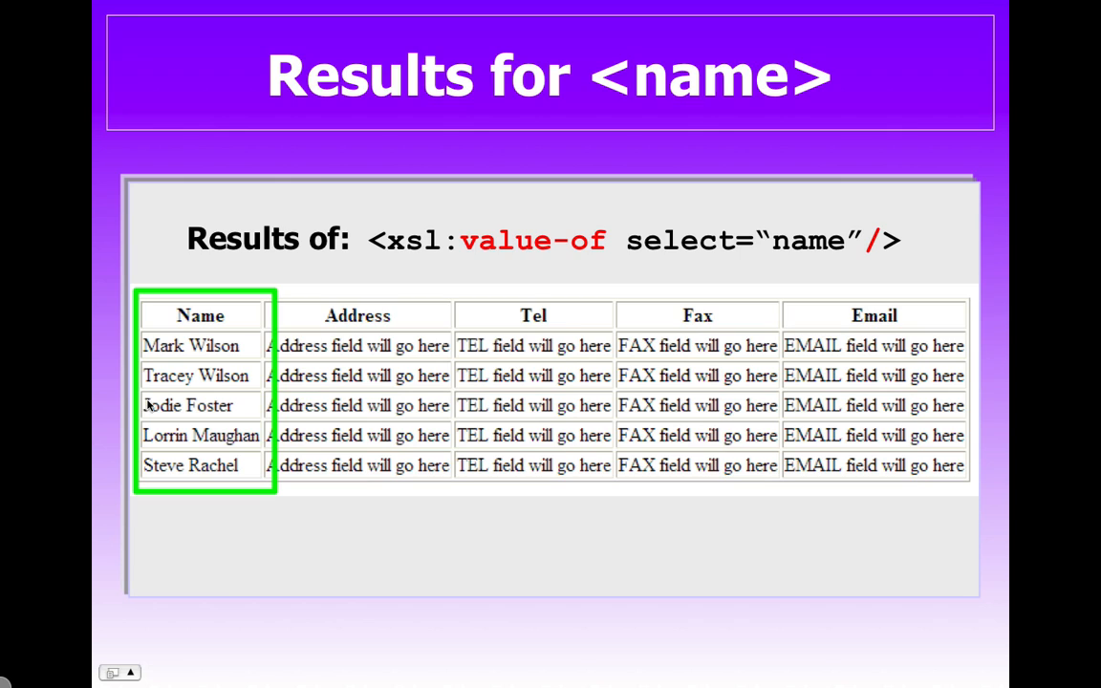
mouse_move(184, 449)
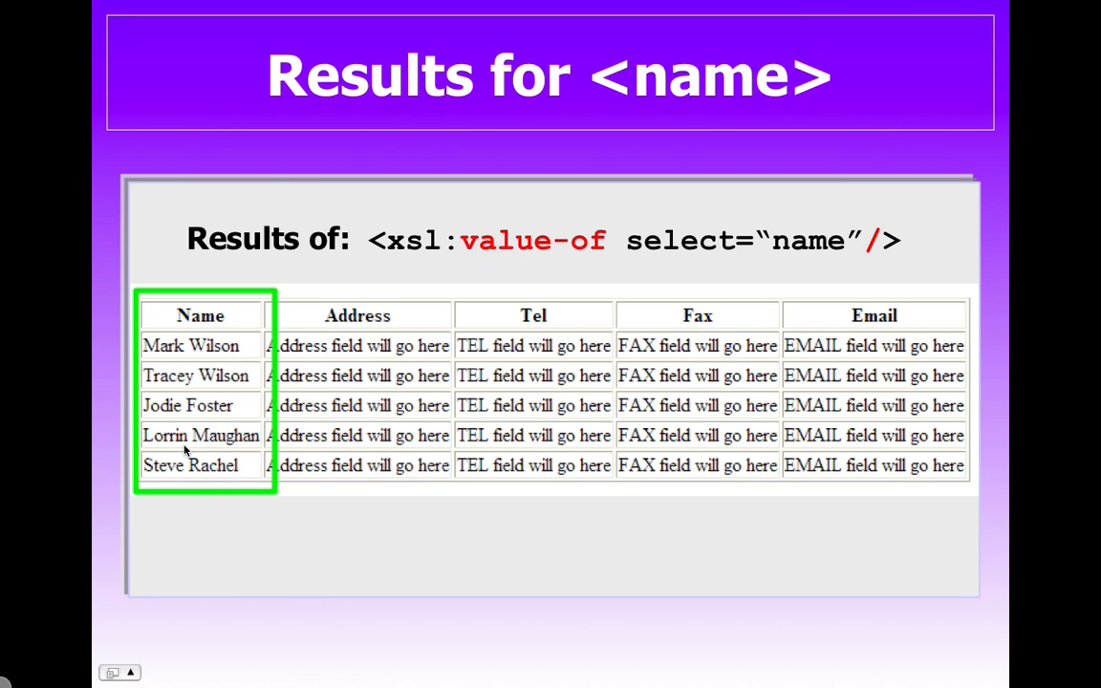
mouse_move(247, 474)
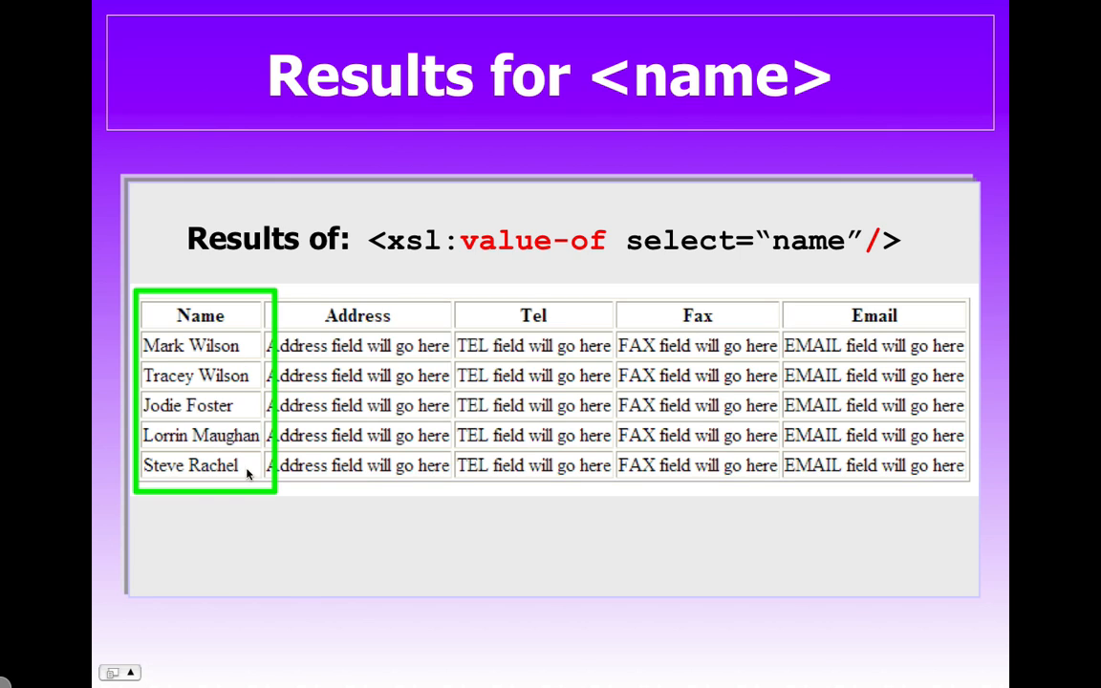
mouse_move(214, 284)
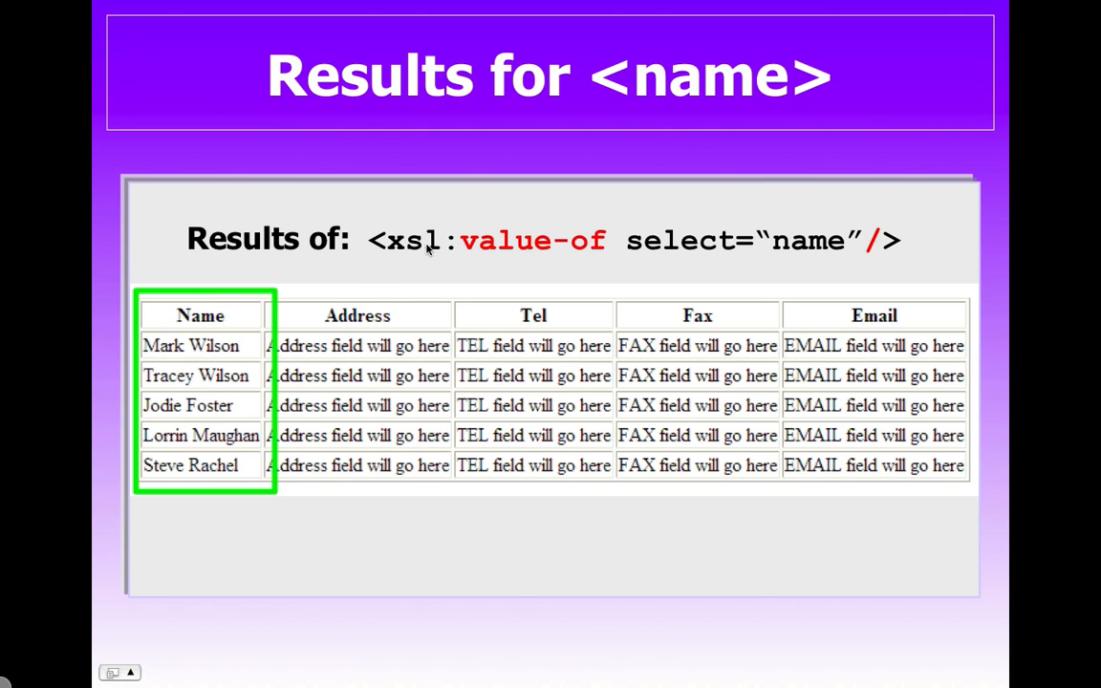
mouse_move(768, 247)
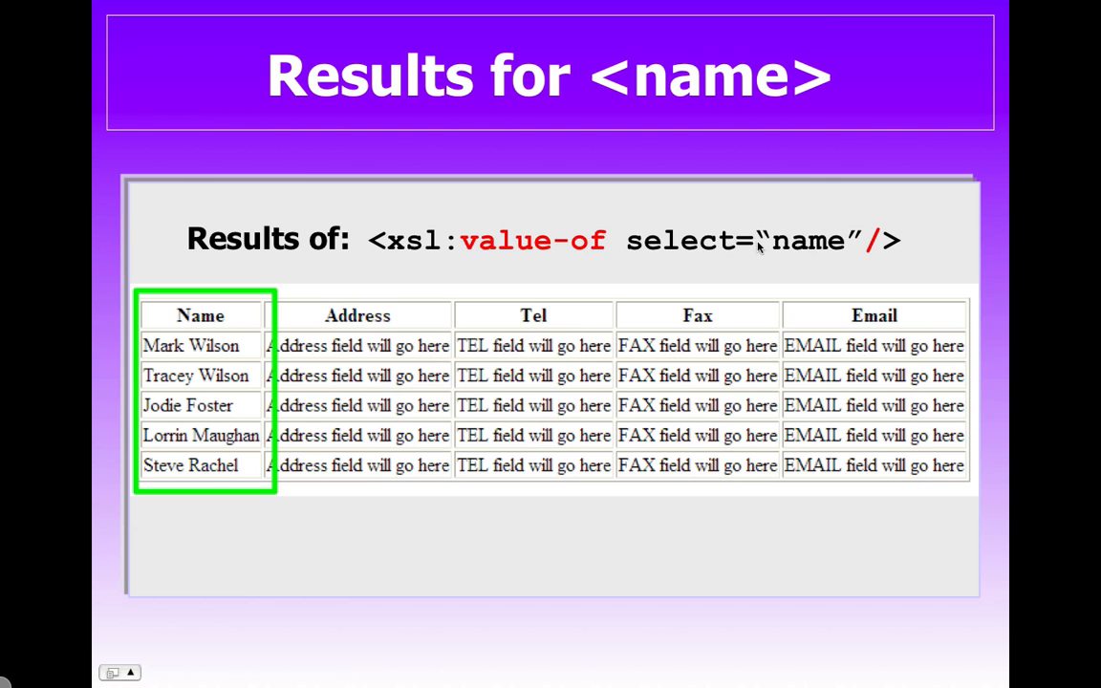
mouse_move(834, 268)
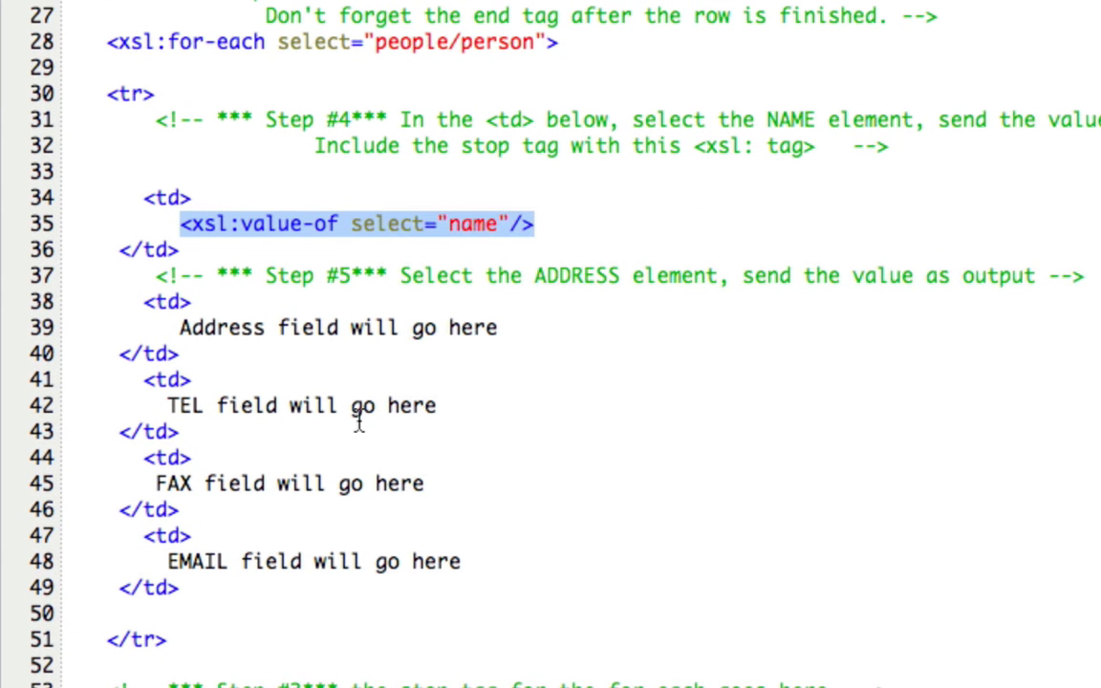
click(217, 328)
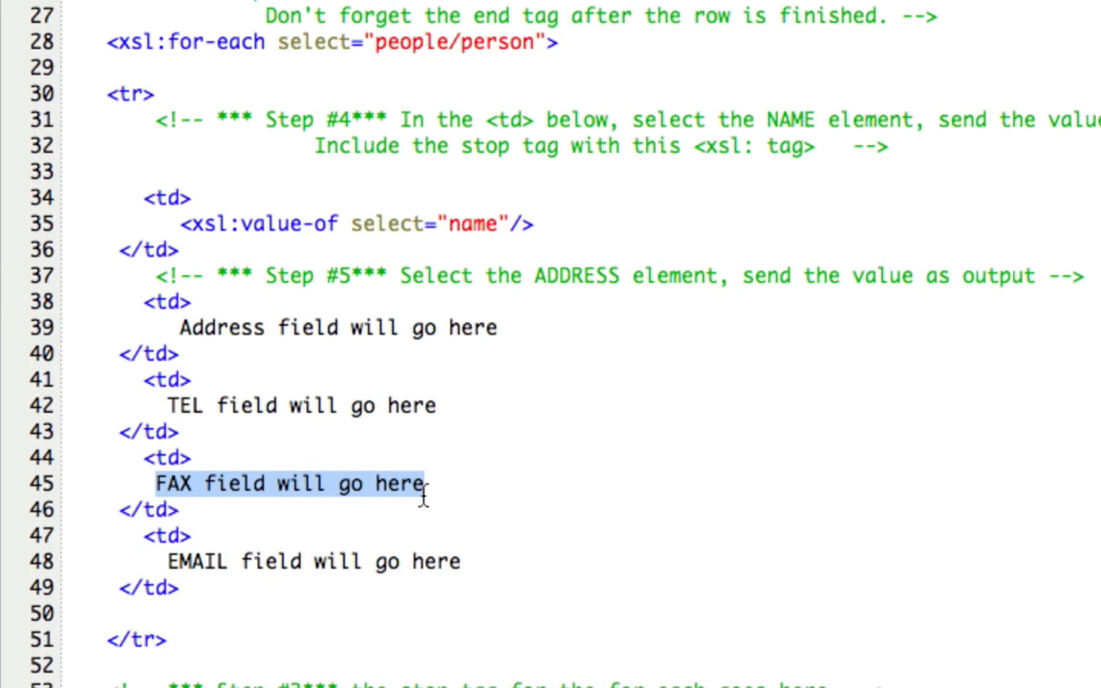
mouse_move(193, 355)
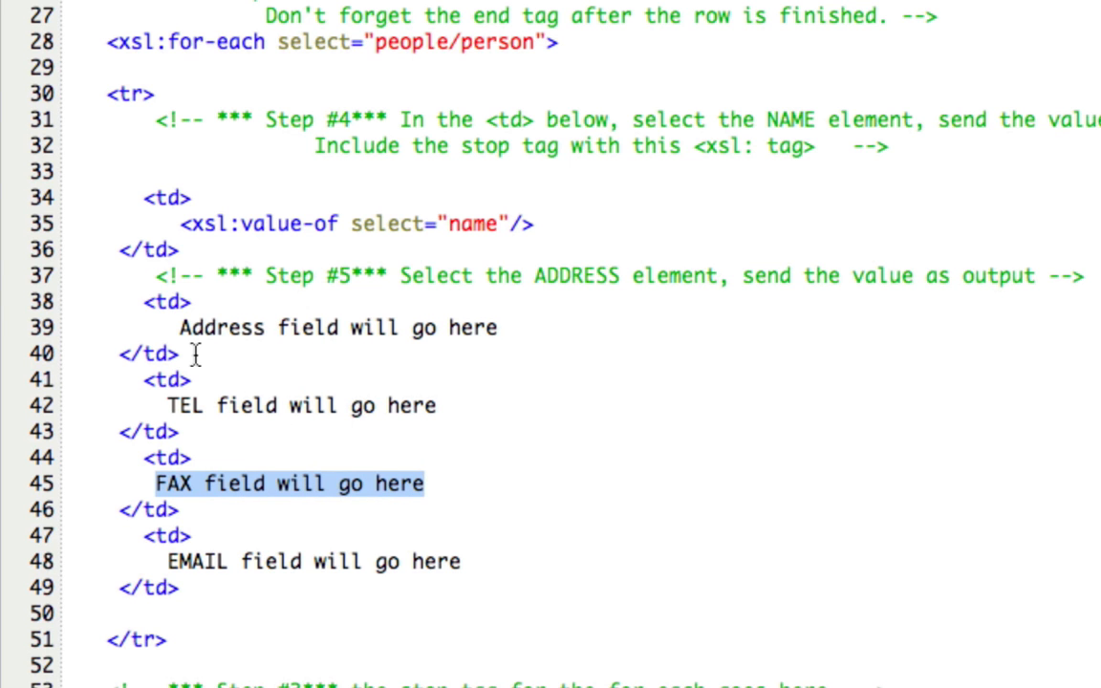